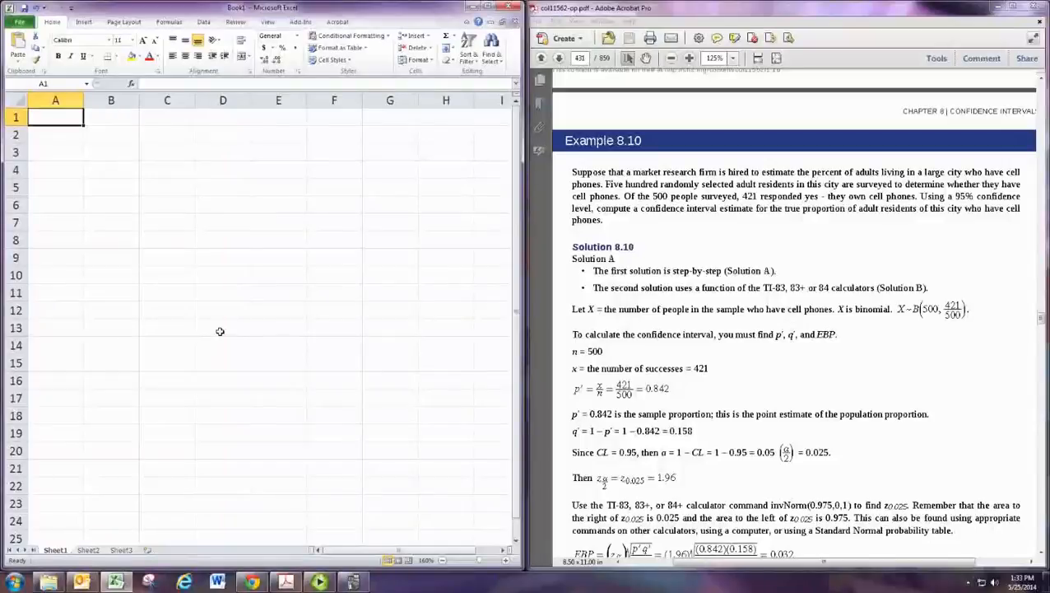
Type 'Confidence Intervals for Proportions' in A1 and 'Sample Statistics' in A3.
{"action": "type", "text": "C"}
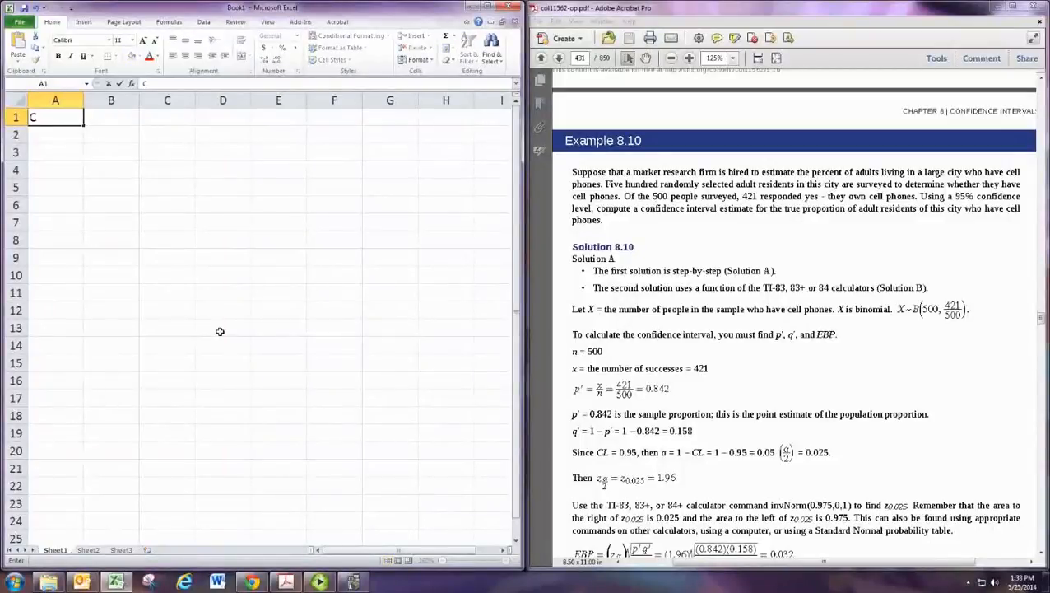
{"action": "type", "text": "onfidence Intervals for Proportions"}
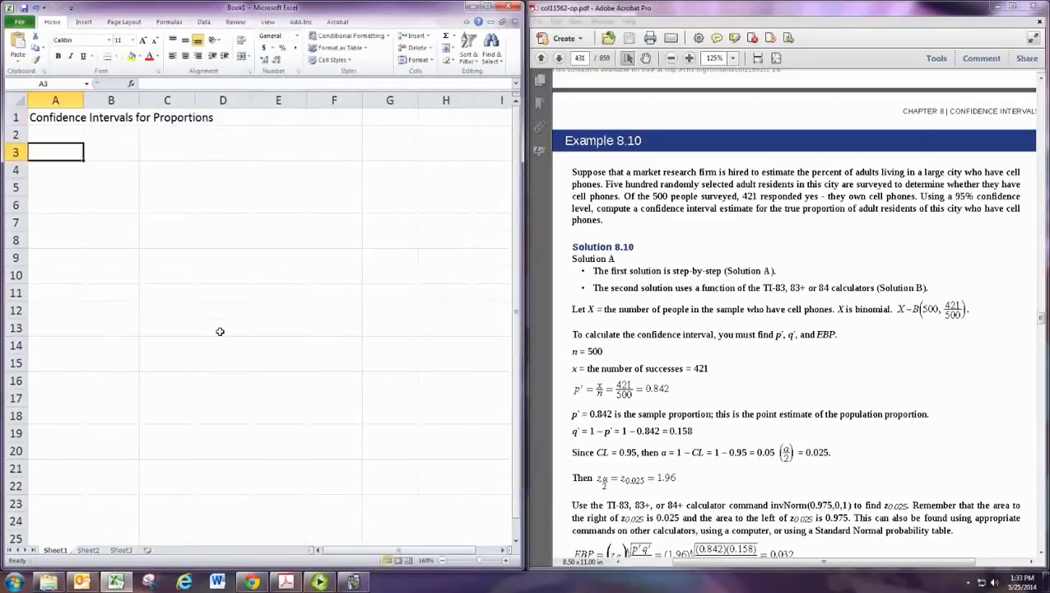
{"action": "type", "text": "S"}
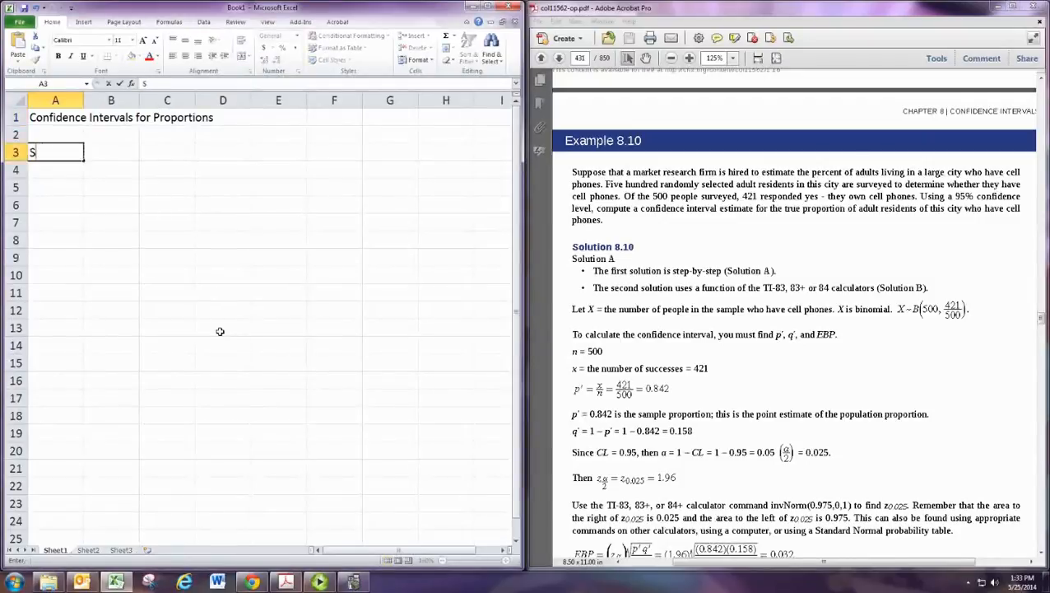
{"action": "type", "text": "ample Stat"}
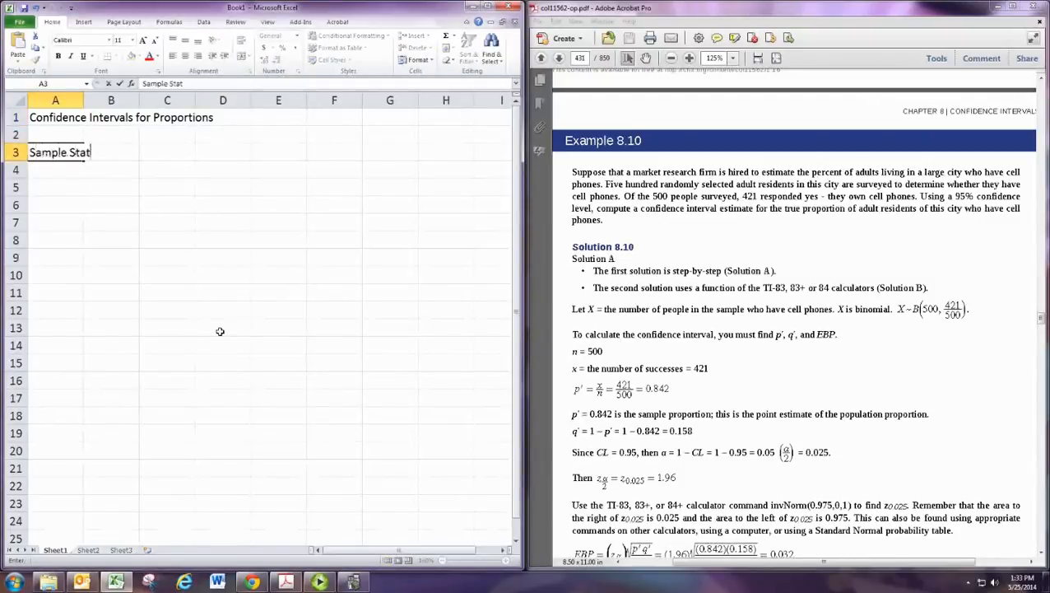
{"action": "key", "text": "enter"}
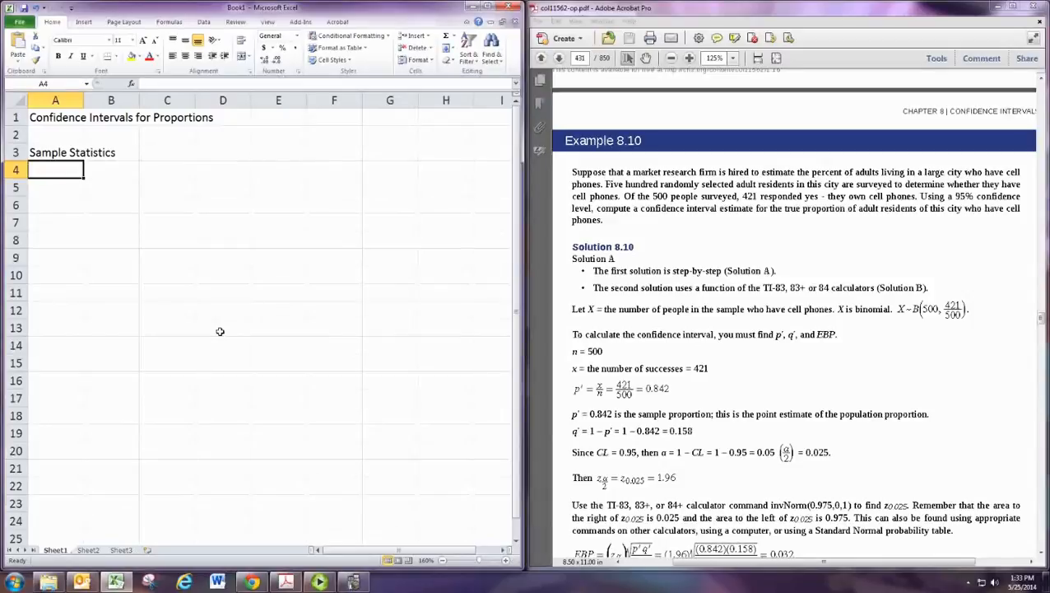
Label A4 'number of successes (x)' and A5 'sample size (n)'.
{"action": "type", "text": "x"}
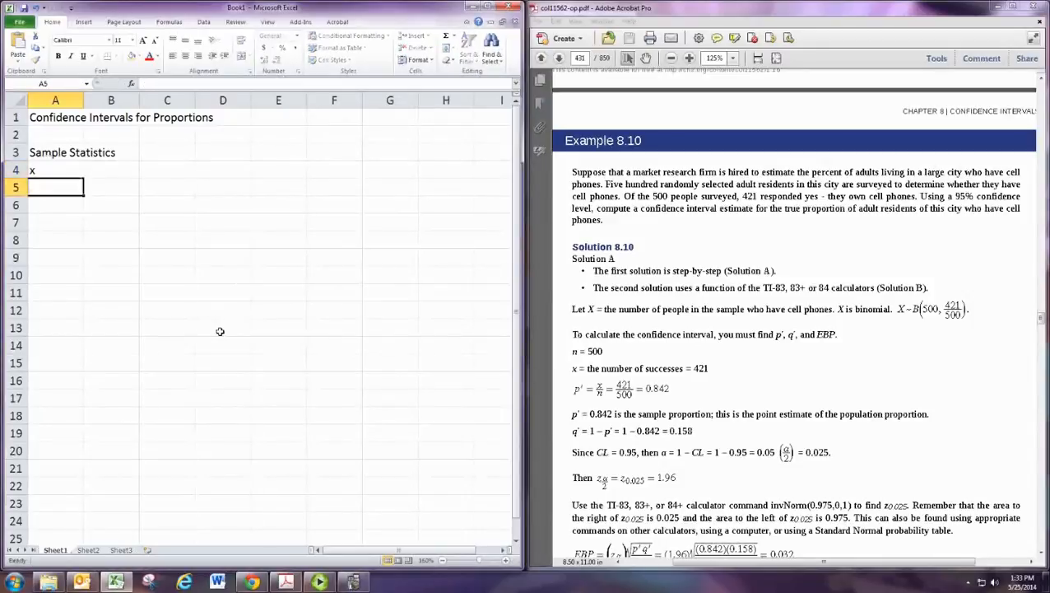
{"action": "type", "text": "n"}
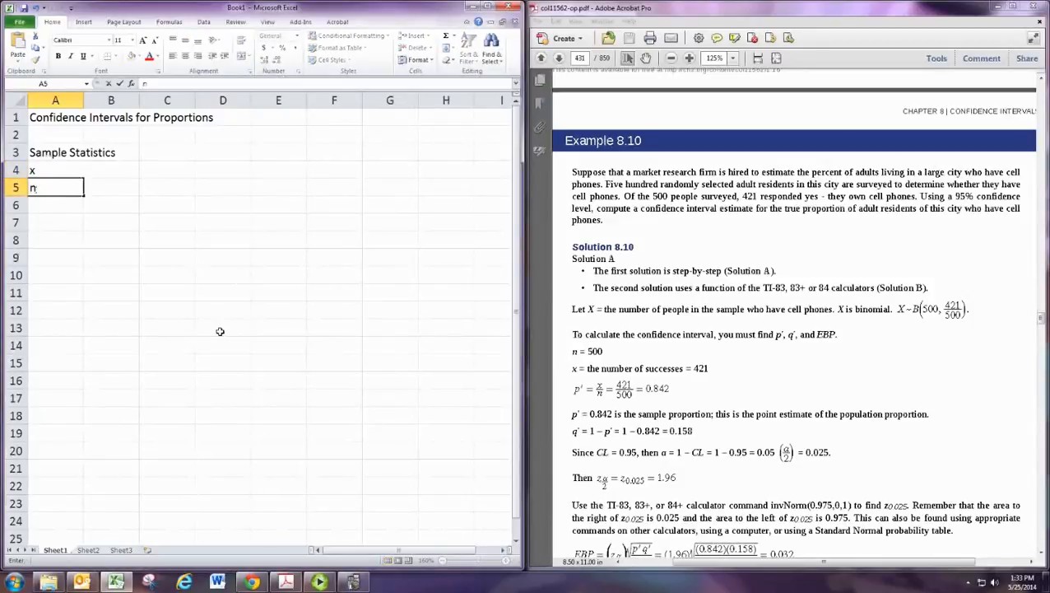
{"action": "type", "text": "sample Statistics"}
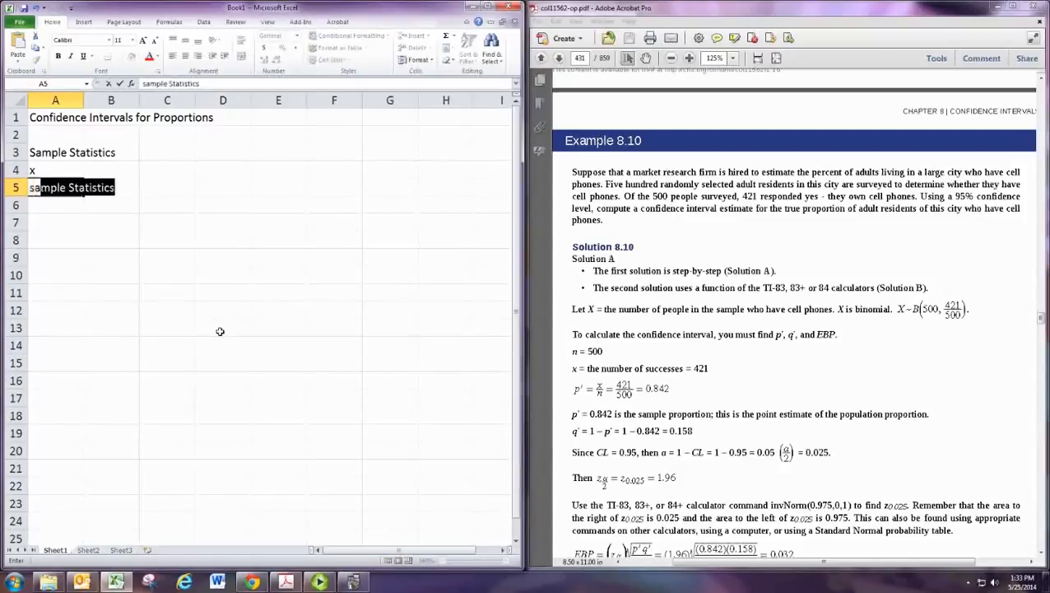
{"action": "type", "text": "sample size (n"}
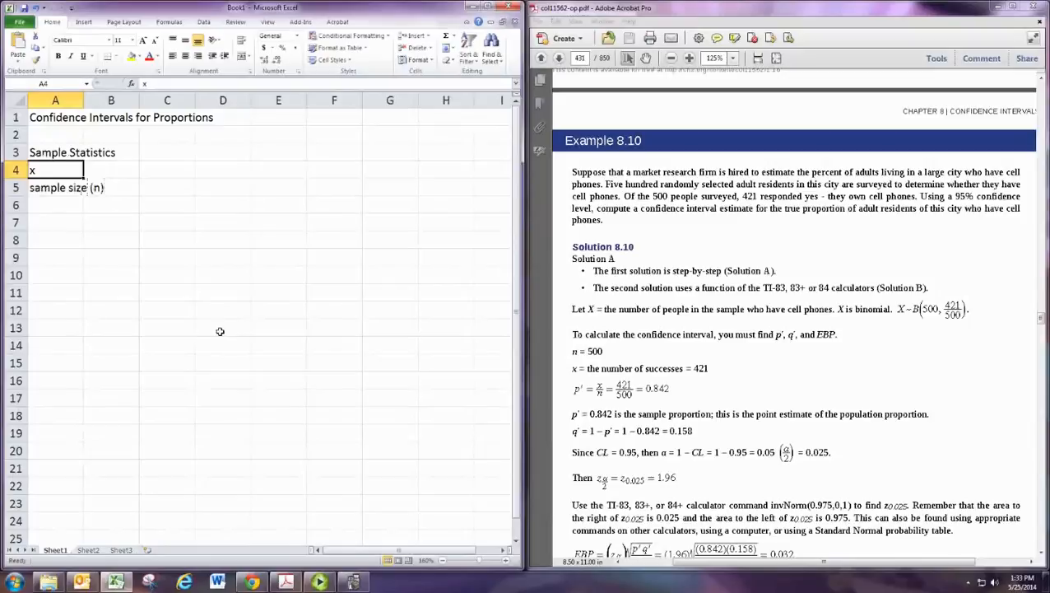
{"action": "type", "text": "number of"}
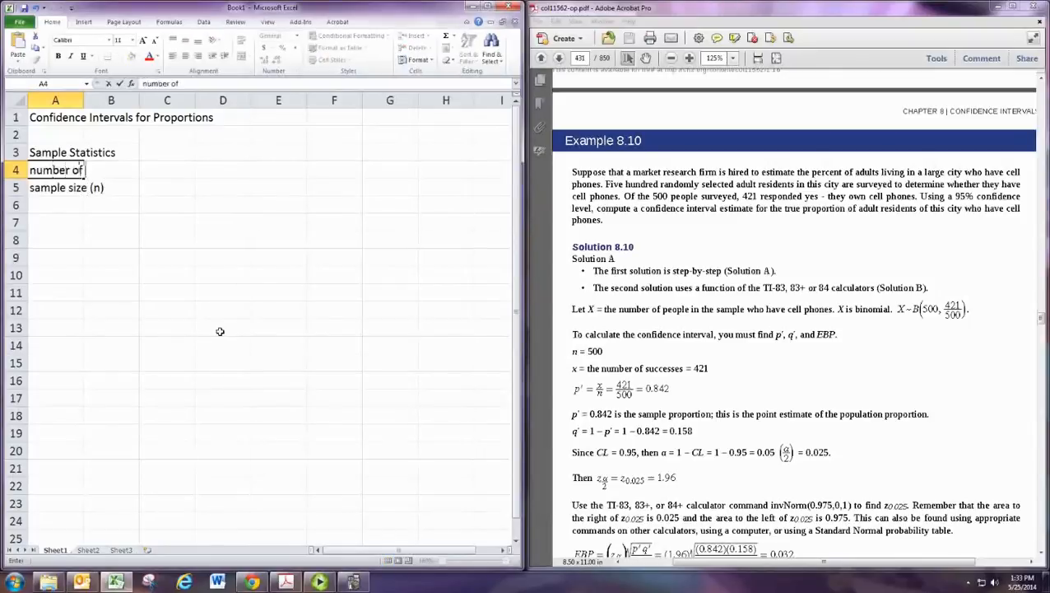
{"action": "type", "text": "successes (x"}
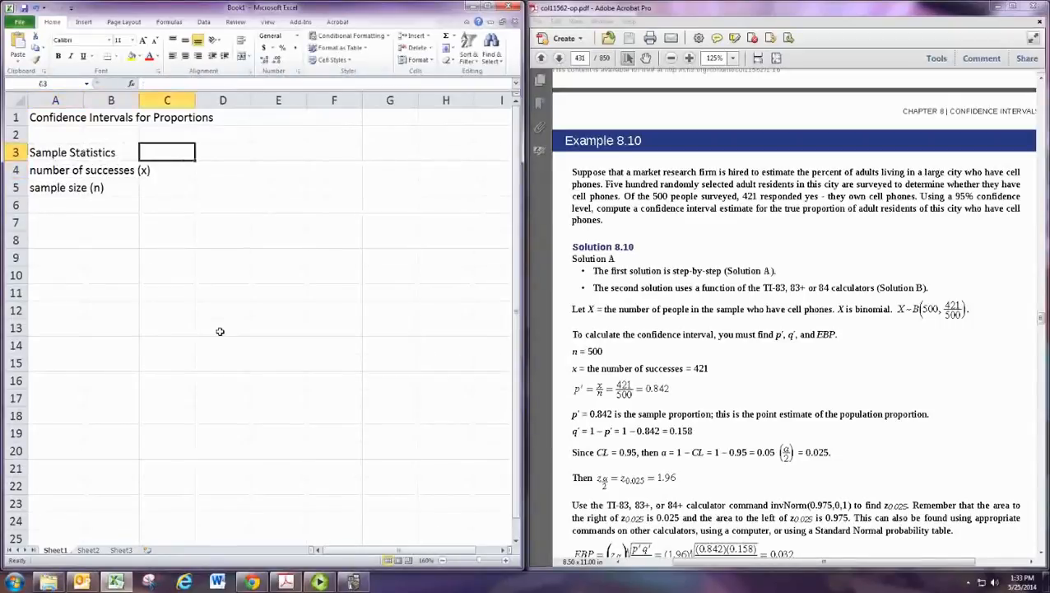
Enter 421 in D4 and 500 in D5.
{"action": "left_click", "coordinate": [222, 169]}
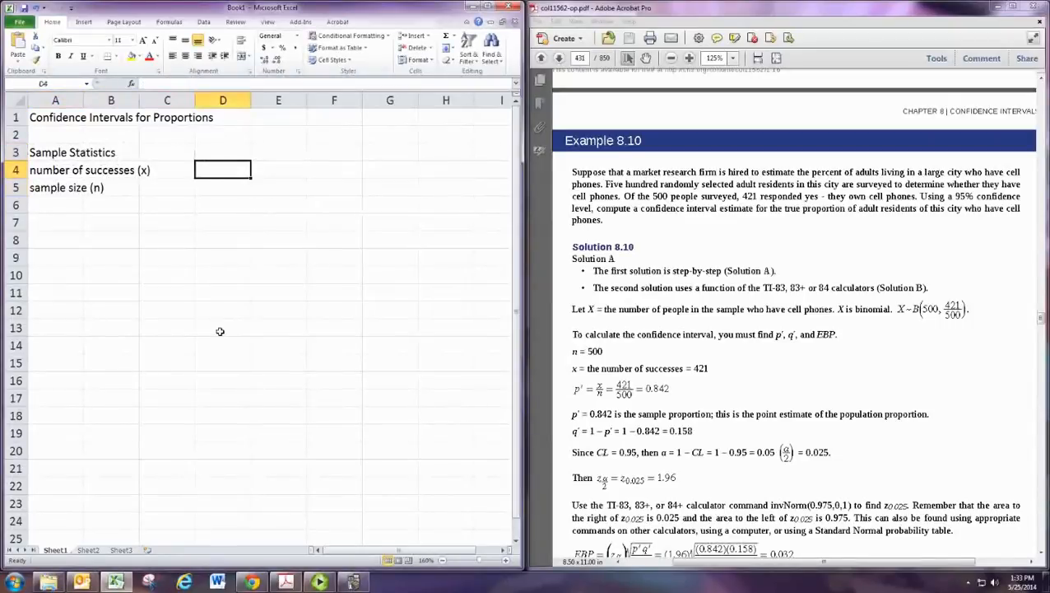
{"action": "type", "text": "500"}
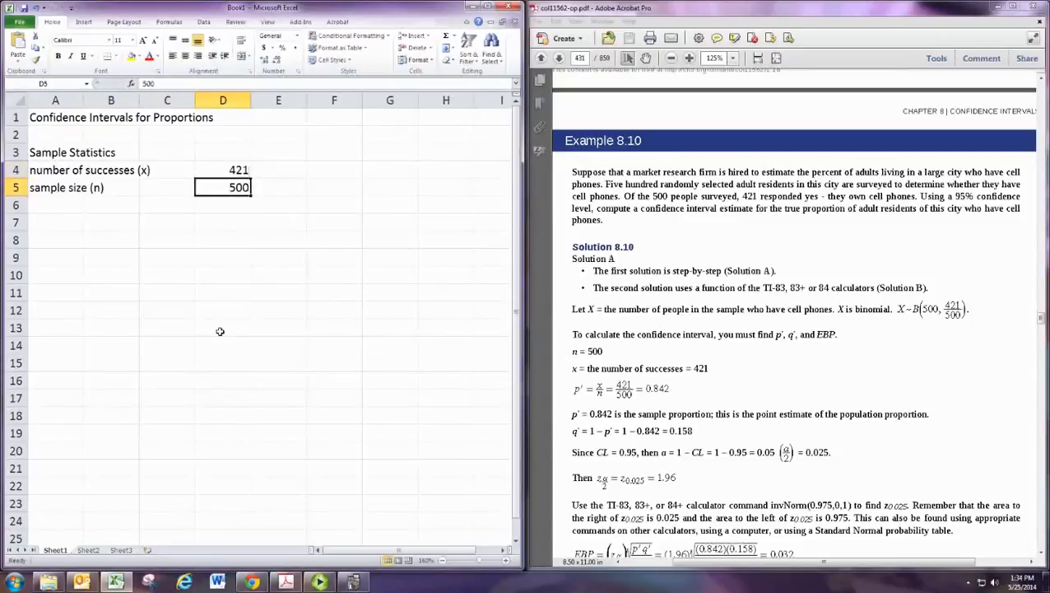
{"action": "left_click", "coordinate": [55, 222]}
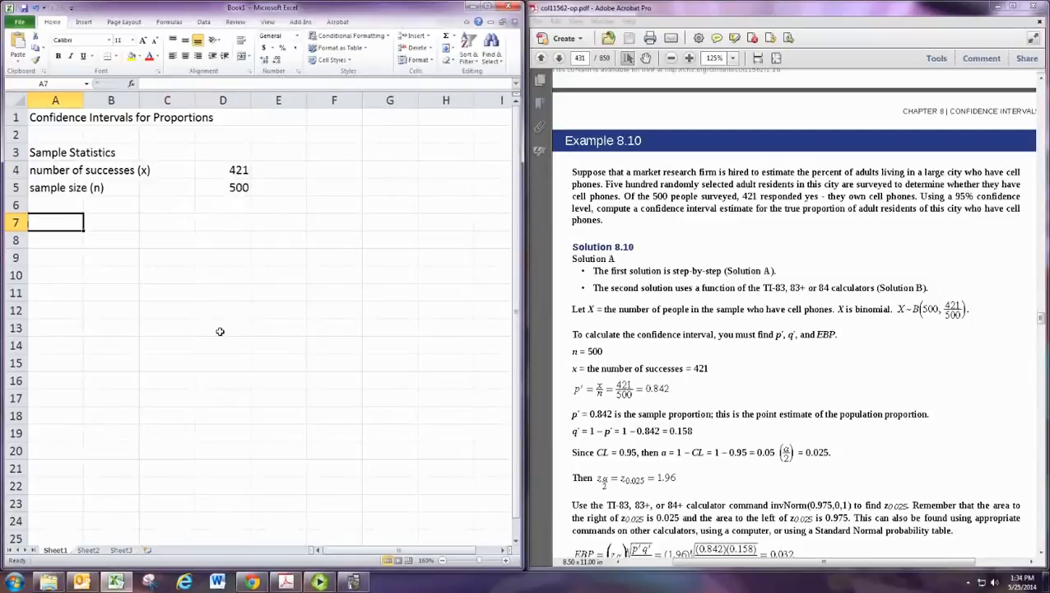
Label A7 proportion of successes (p') and enter =D4/D5 in D7.
{"action": "type", "text": "p"}
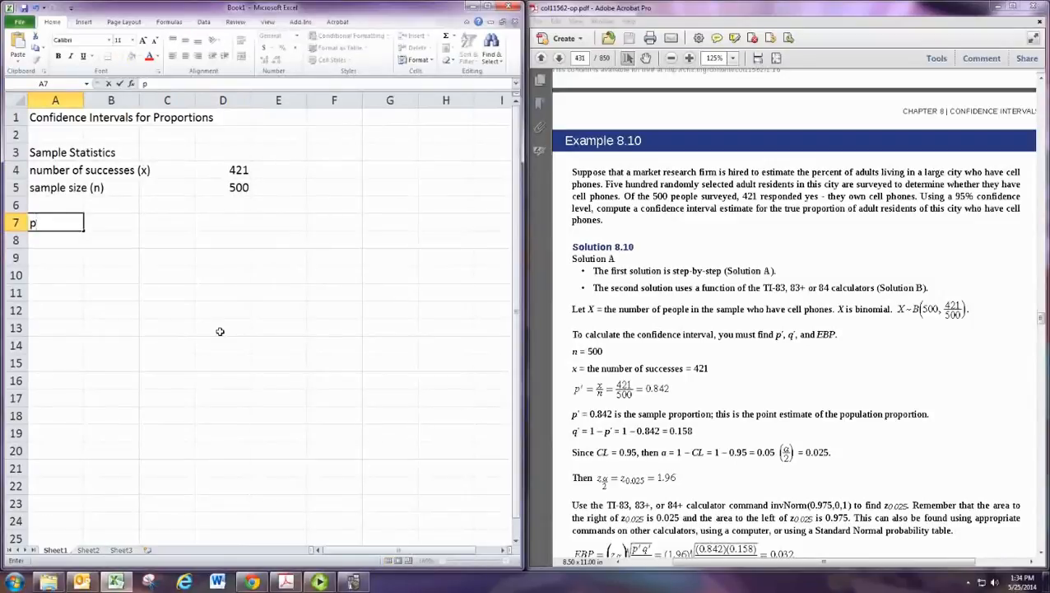
{"action": "type", "text": "roportion of"}
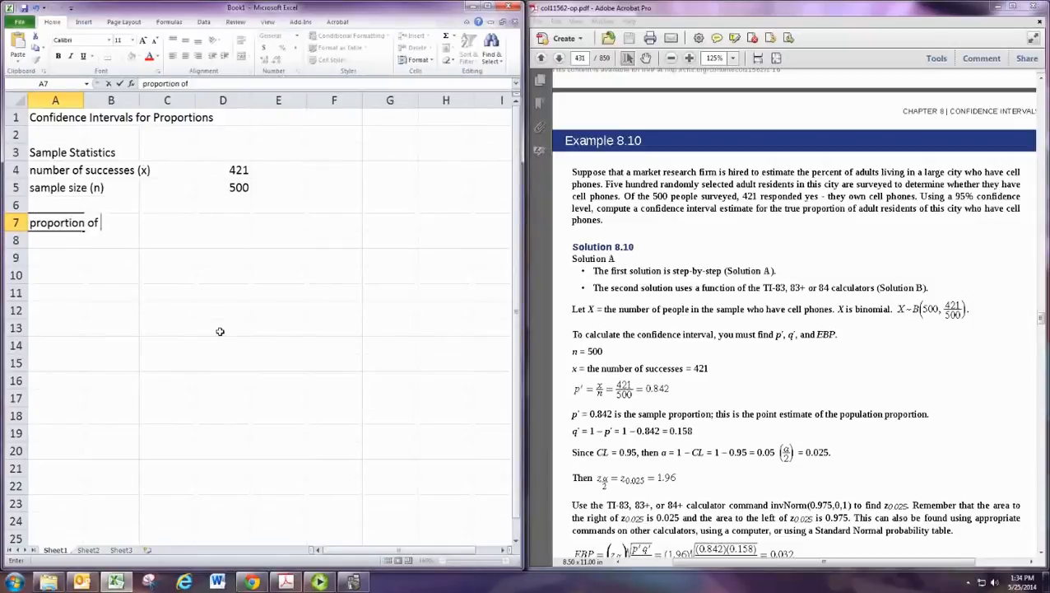
{"action": "type", "text": "successess"}
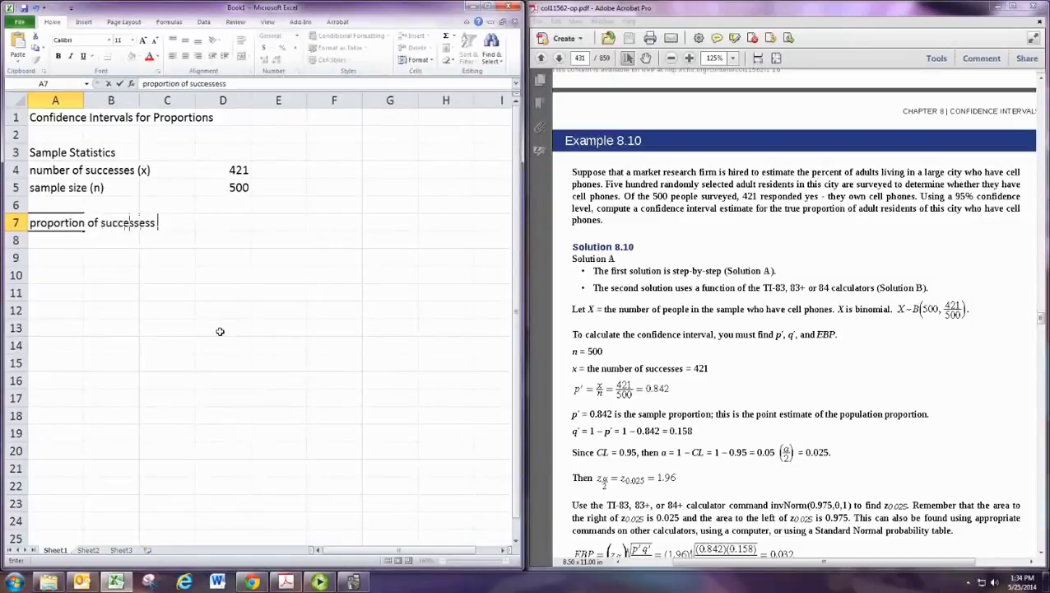
{"action": "type", "text": "(p)"}
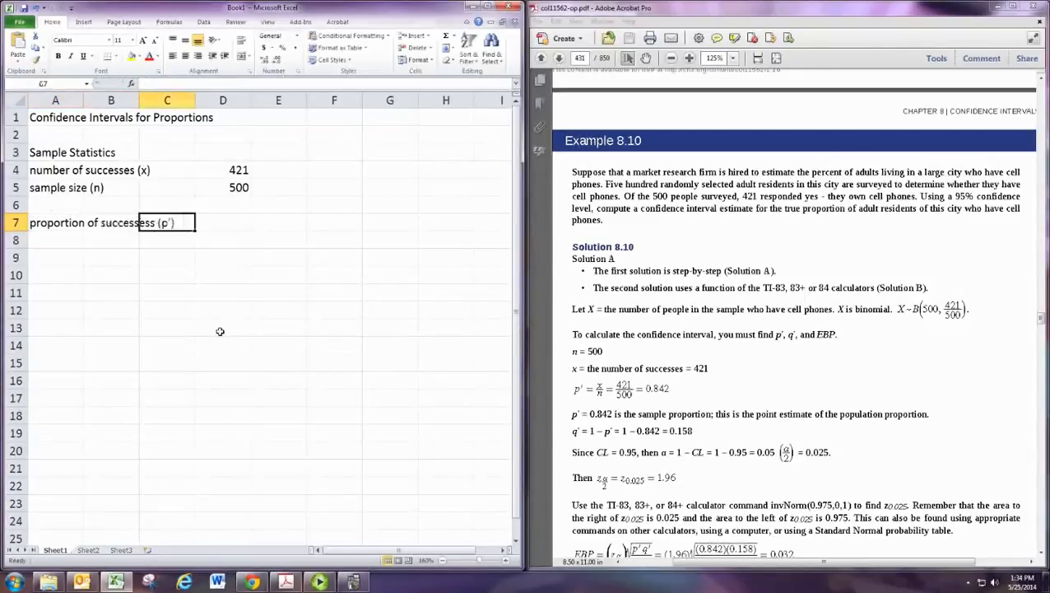
{"action": "left_click", "coordinate": [222, 222]}
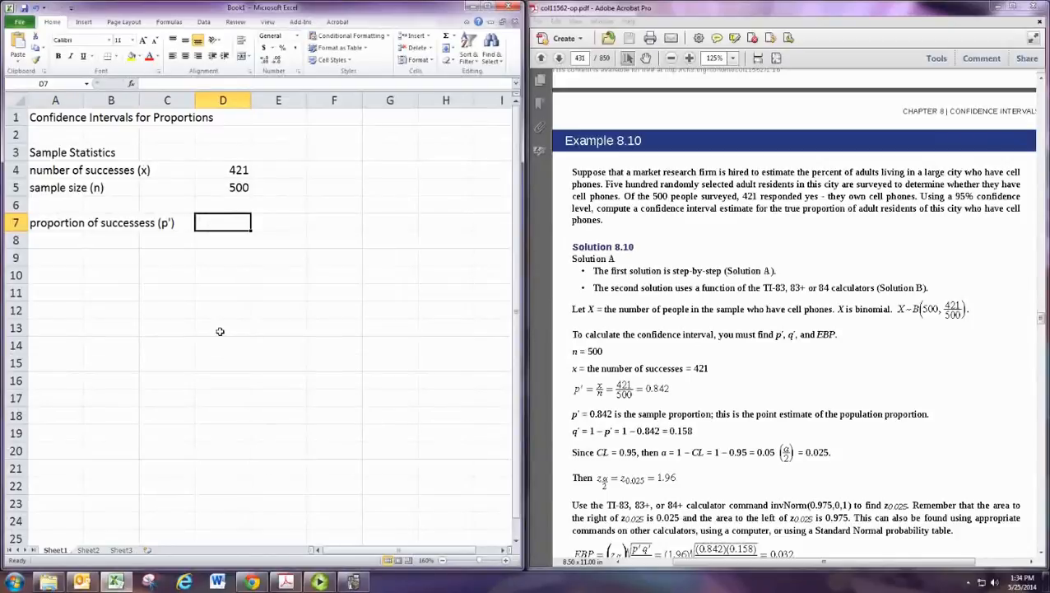
{"action": "type", "text": "=D6"}
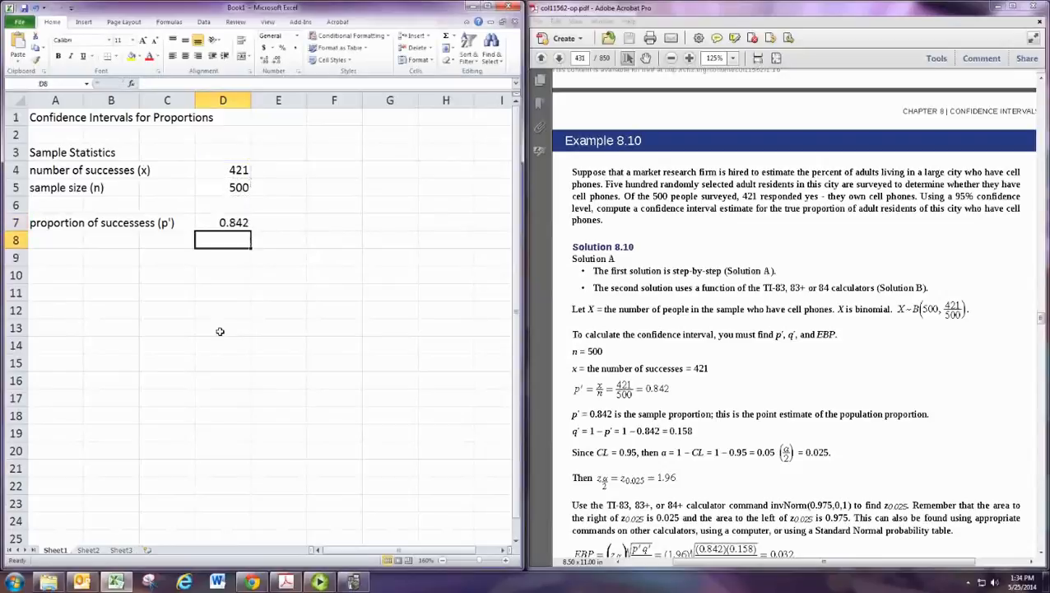
Label A8 proportion of failures (q') and enter =1-D7 in D8.
{"action": "type", "text": "Proportion of successess (p')"}
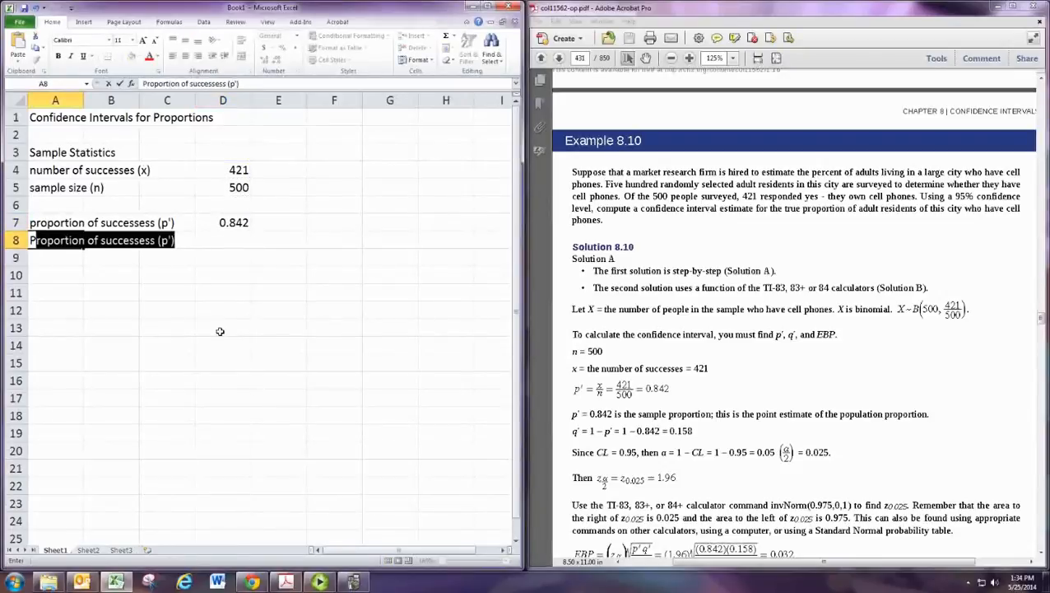
{"action": "key", "text": "Delete"}
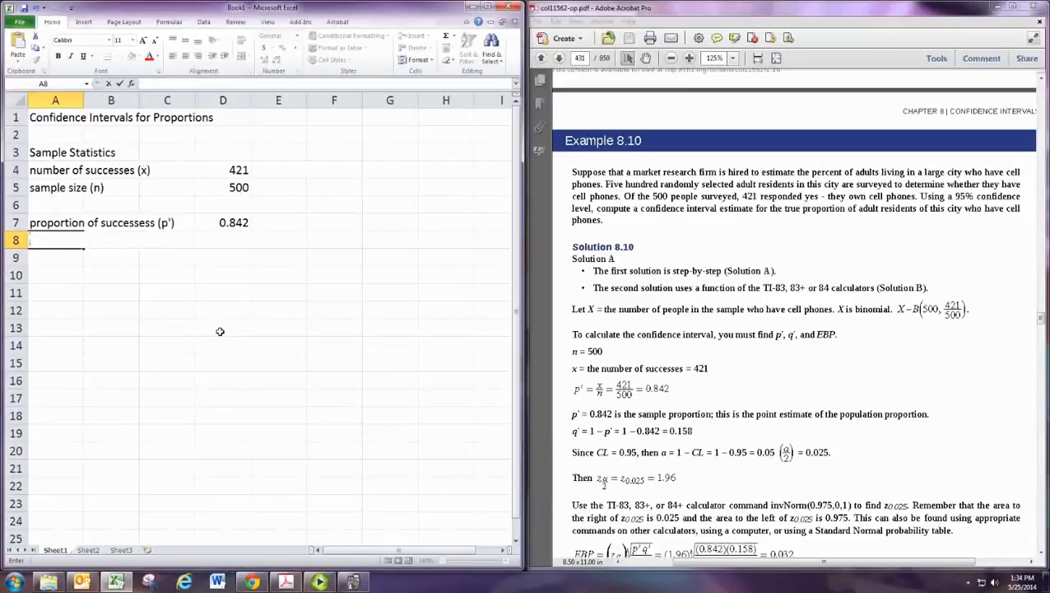
{"action": "type", "text": "proportion of successess (p')"}
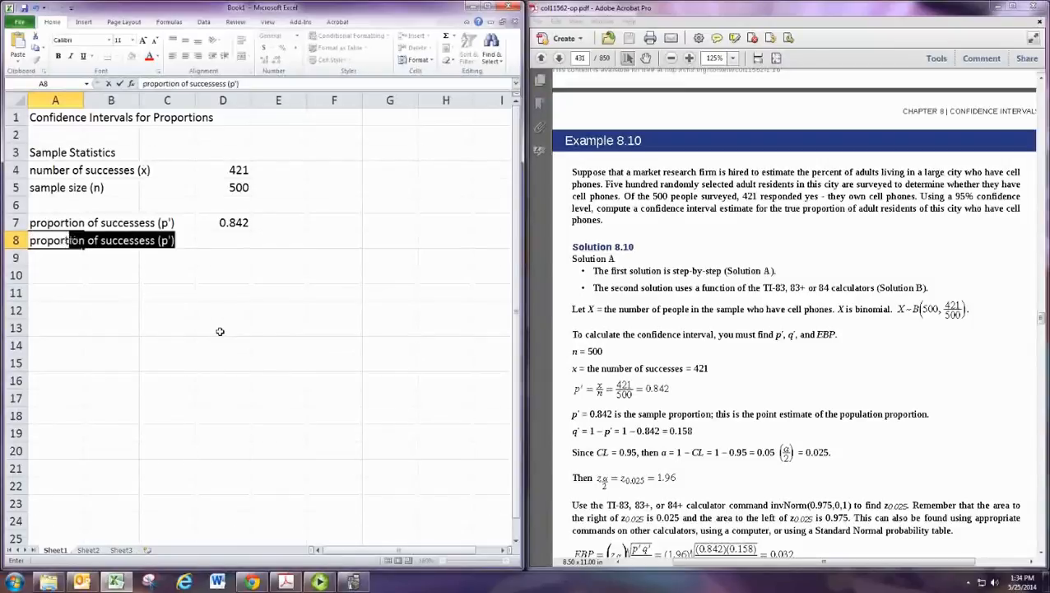
{"action": "type", "text": "proportion of failur"}
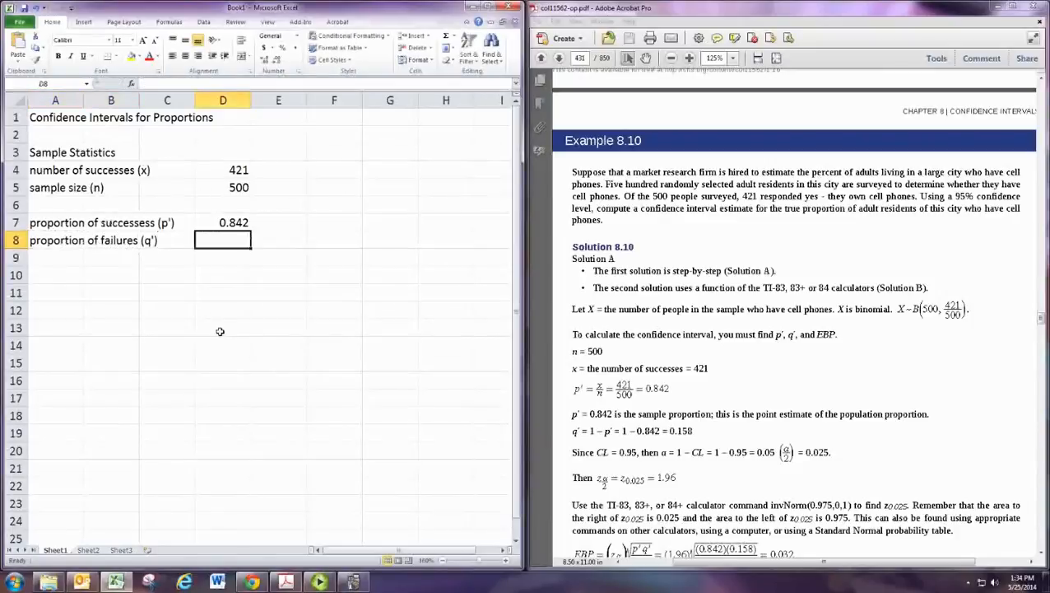
{"action": "type", "text": "="}
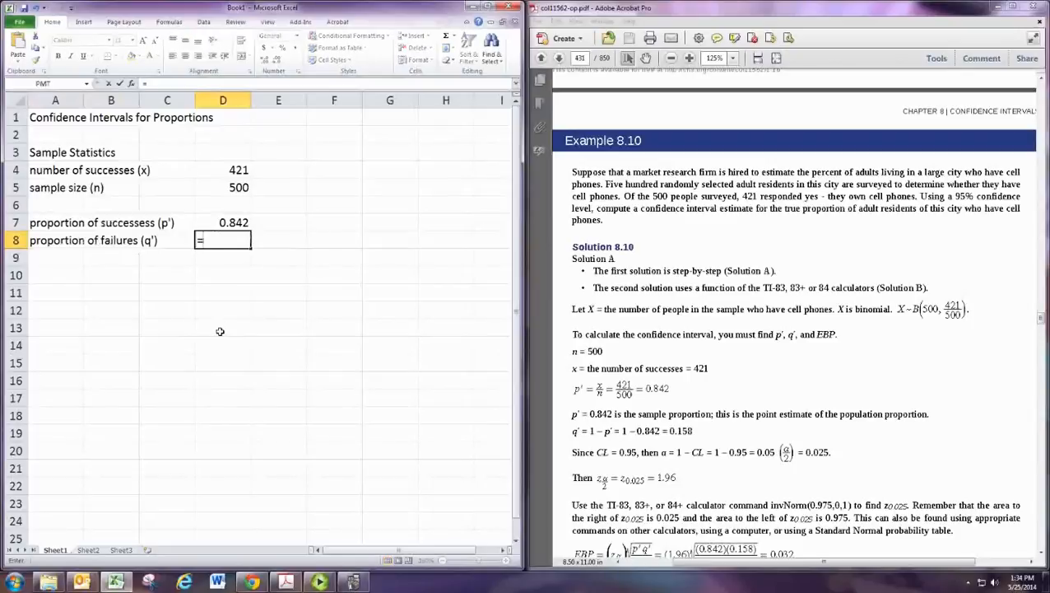
{"action": "type", "text": "1-D7"}
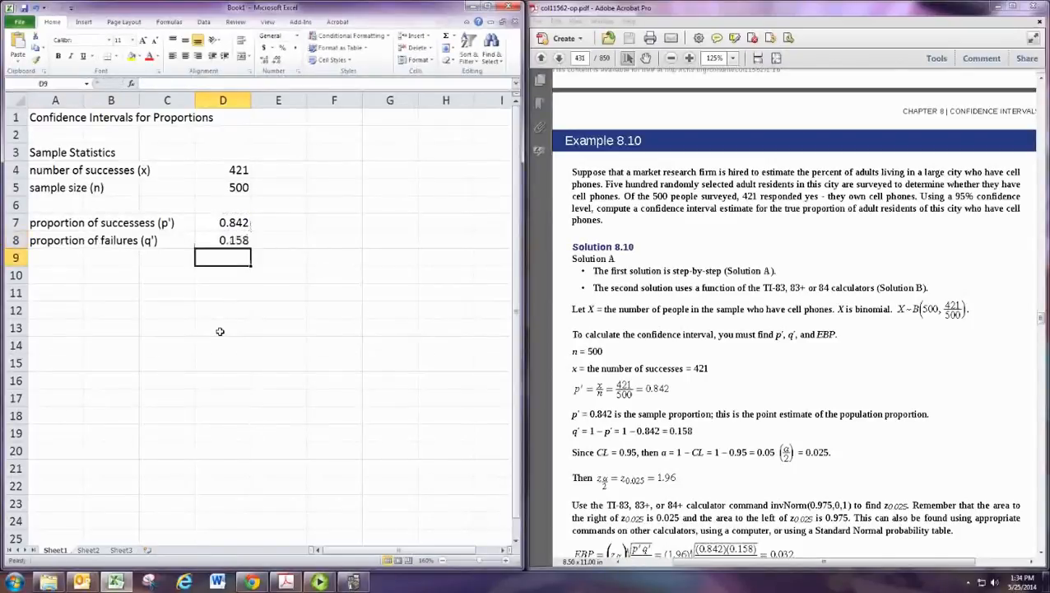
{"action": "left_click", "coordinate": [55, 258]}
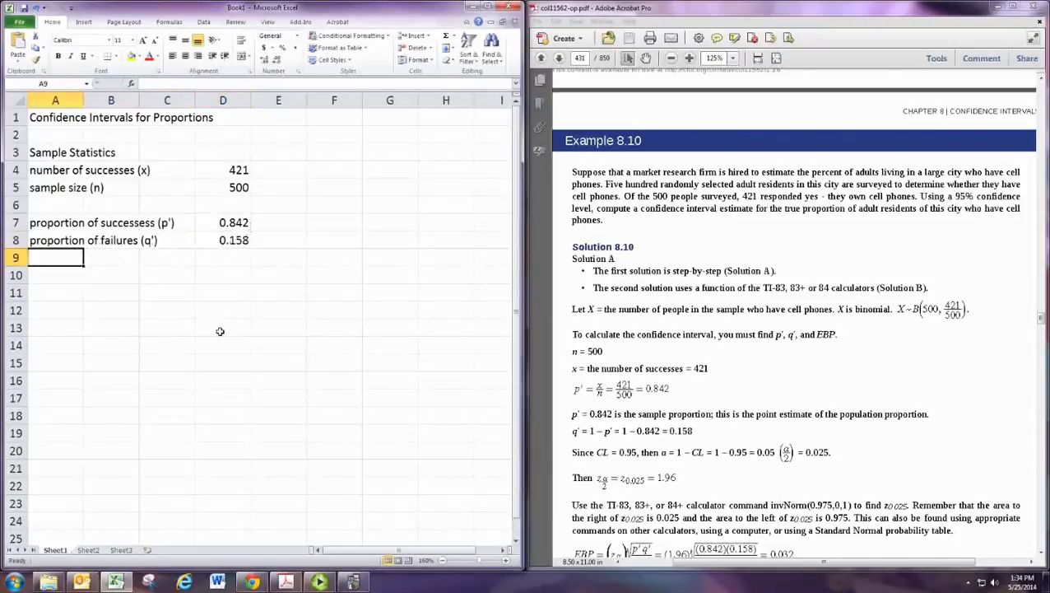
Add a Confidence Level row of 0.95 and a Critical Value label in A9.
{"action": "left_click", "coordinate": [55, 204]}
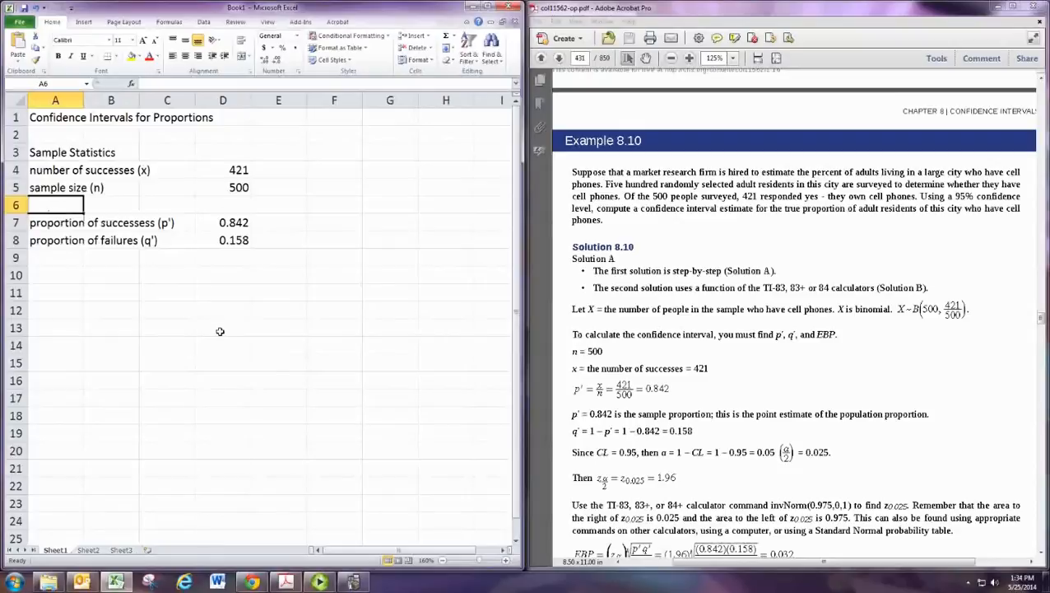
{"action": "type", "text": "Confidence"}
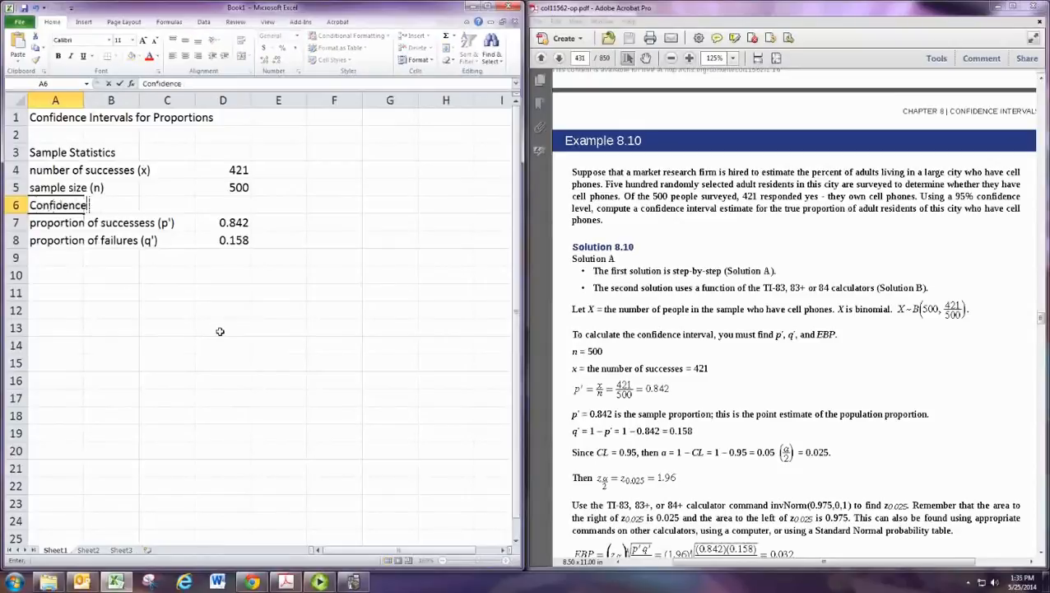
{"action": "type", "text": "Level"}
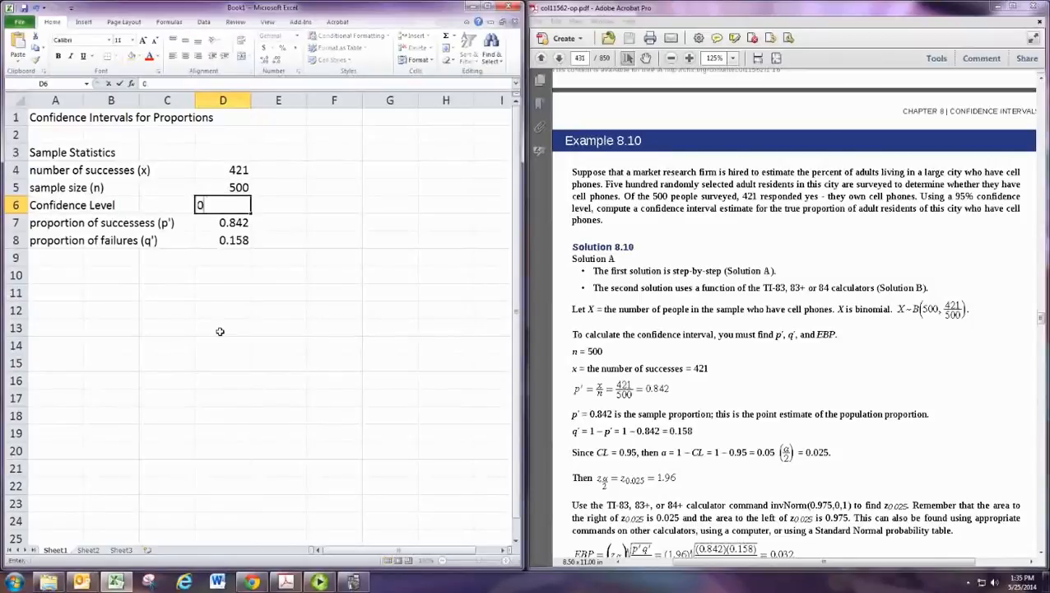
{"action": "type", "text": "0.95"}
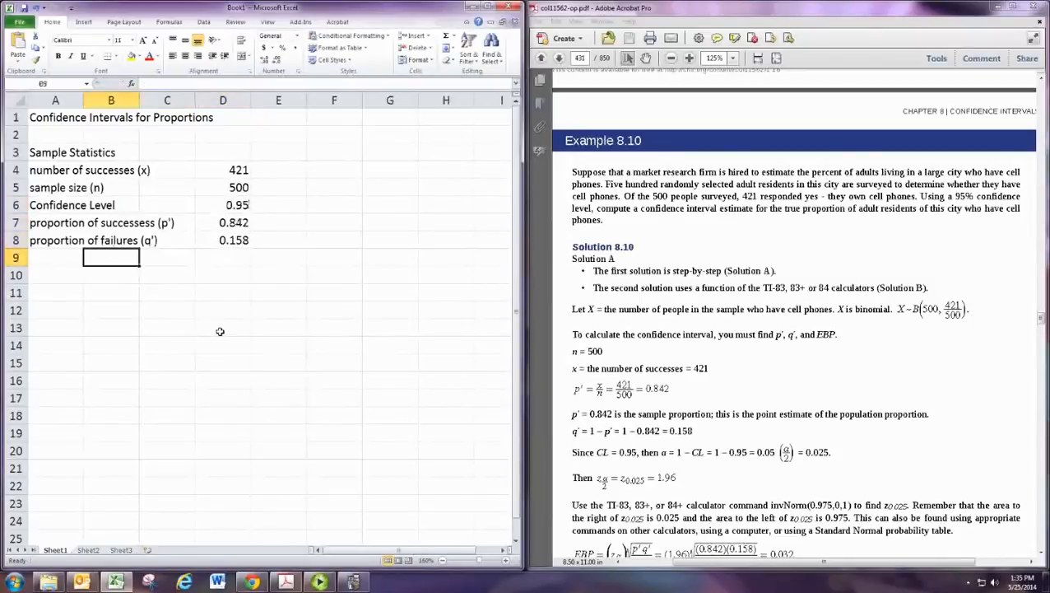
{"action": "type", "text": "Confidence Level"}
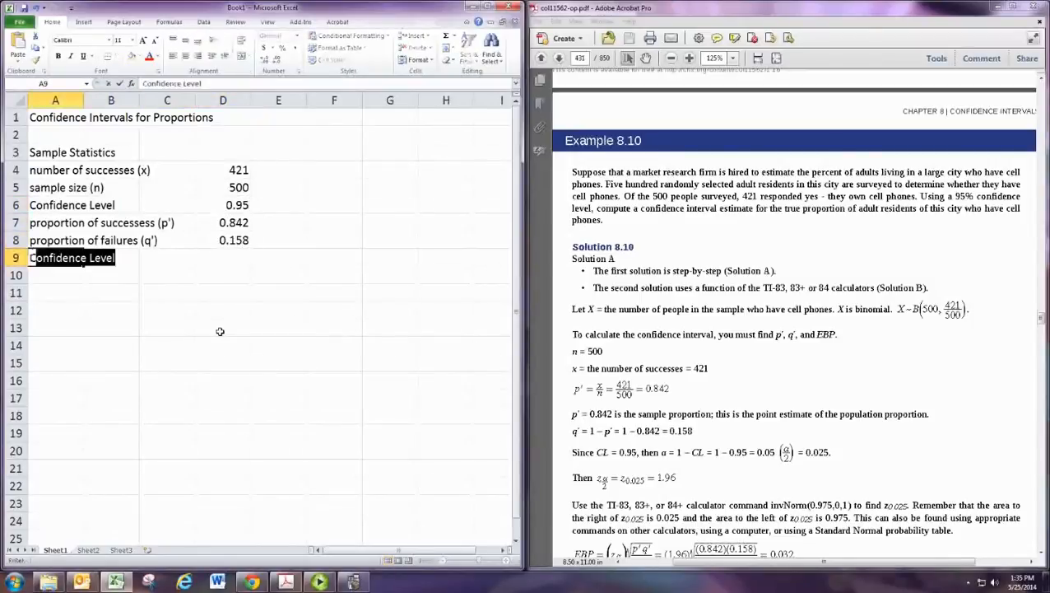
{"action": "type", "text": "Critical Value"}
{"action": "left_click", "coordinate": [223, 258]}
{"action": "type", "text": "="}
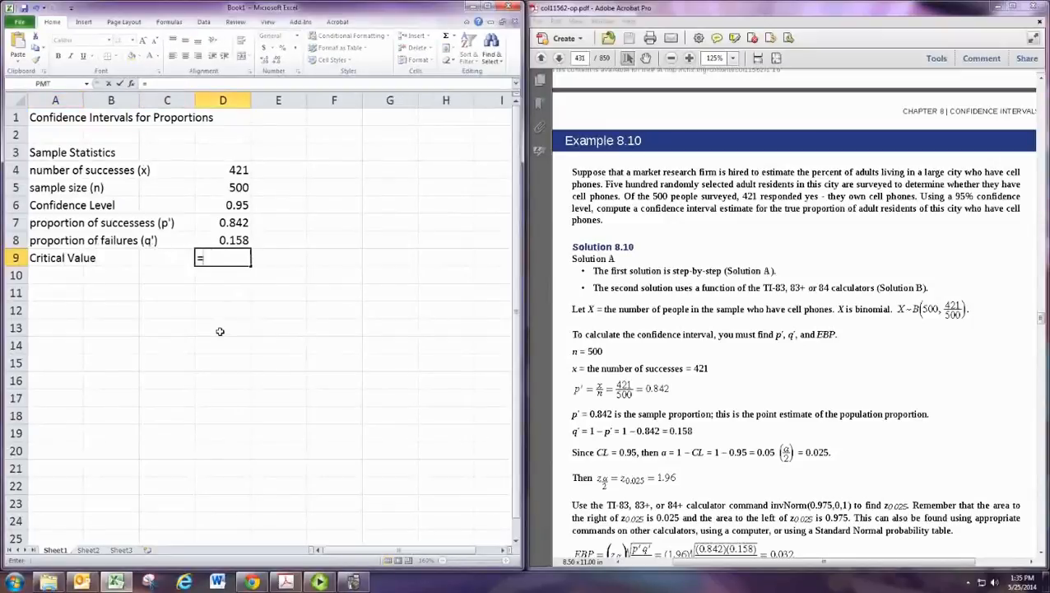
Enter the NORMINV critical value formula in D9, giving 1.95996.
{"action": "type", "text": "NORMINV("}
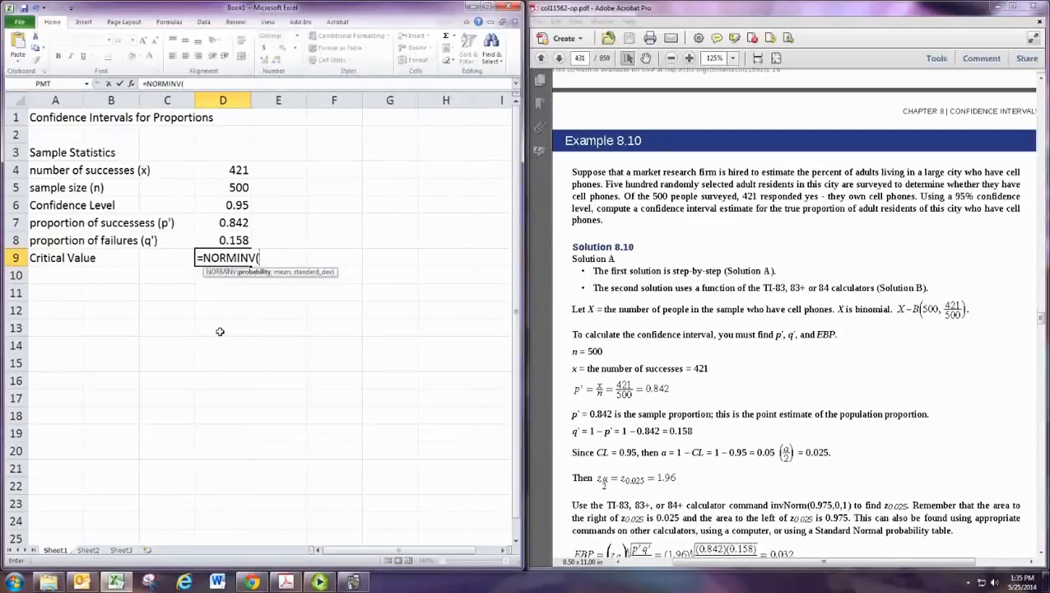
{"action": "type", "text": "1"}
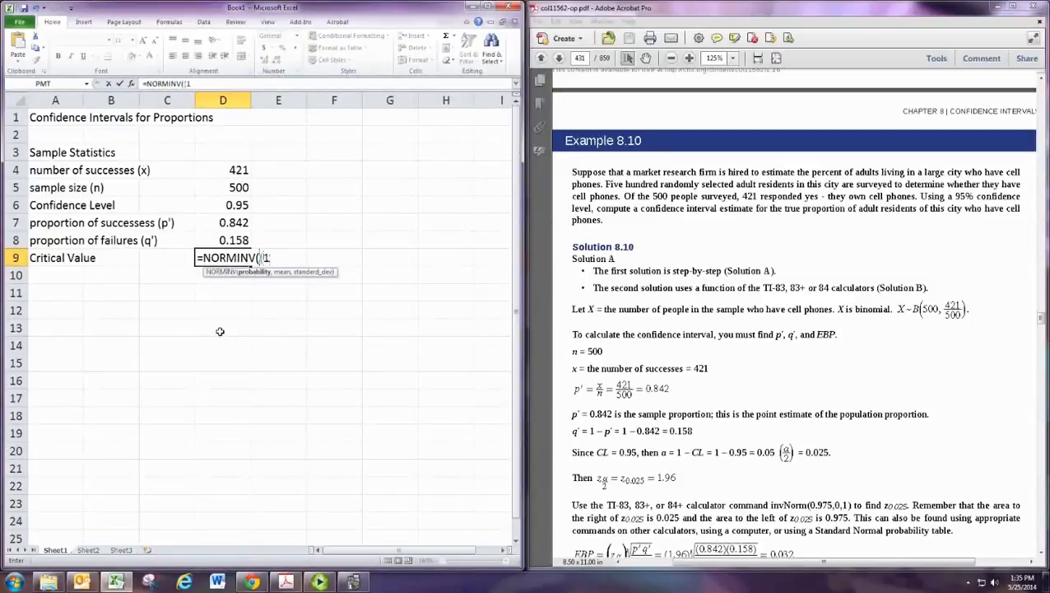
{"action": "type", "text": "-D6"}
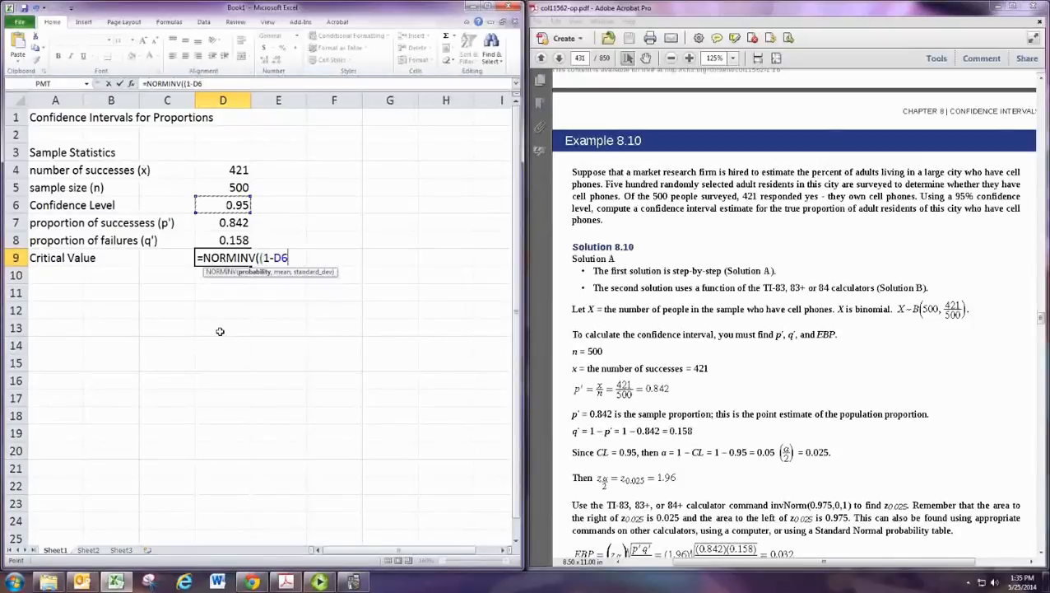
{"action": "type", "text": ")/2"}
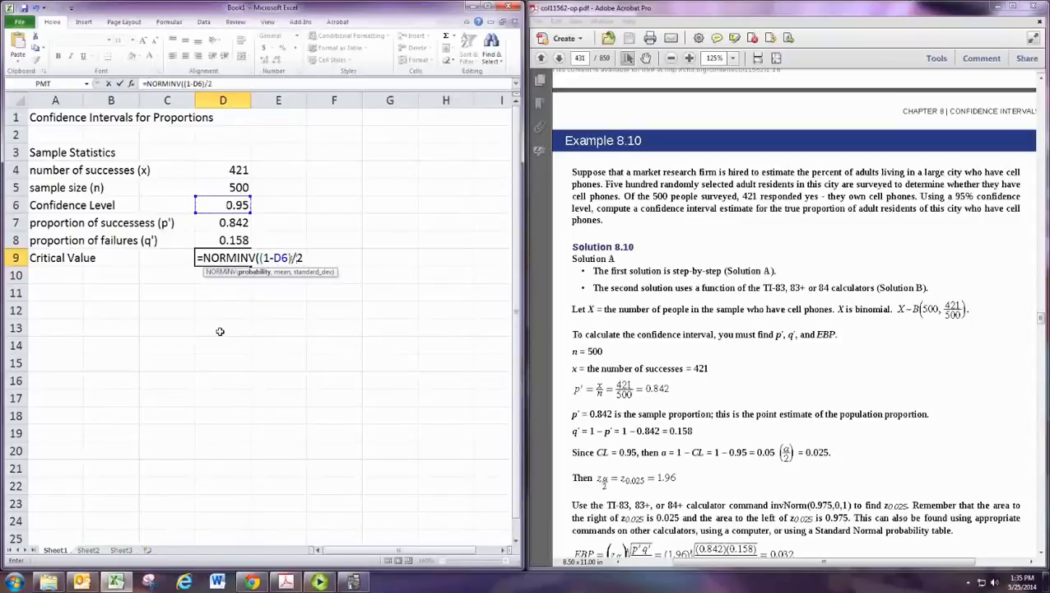
{"action": "type", "text": ",0,1)"}
{"action": "left_click", "coordinate": [81, 275]}
{"action": "type", "text": "Margin of Error"}
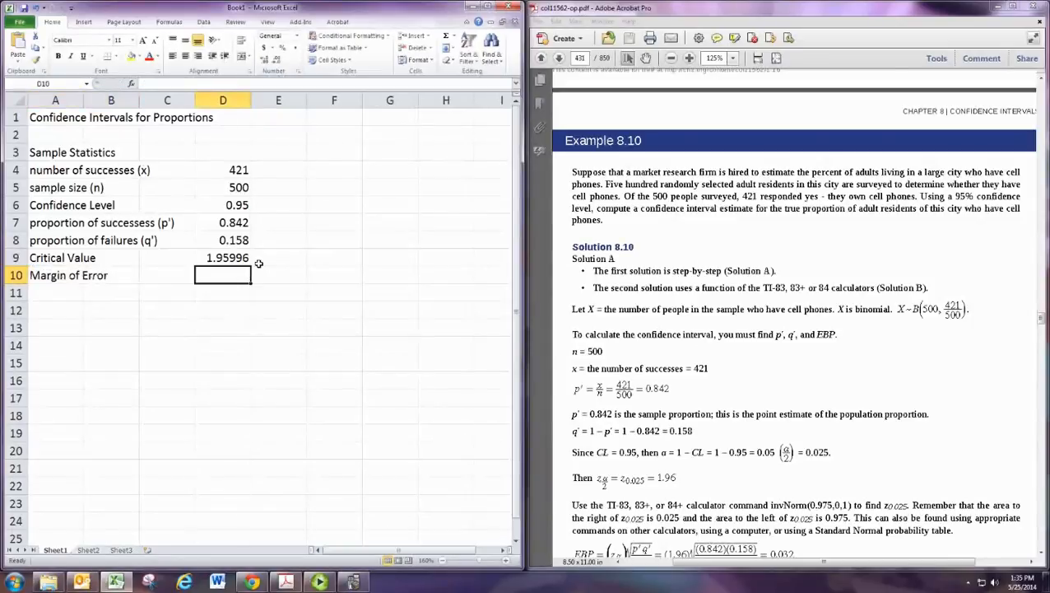
Enter =D9*SQRT(D7*D8/D5) in D10 for a 0.03197 margin of error.
{"action": "type", "text": "=D9"}
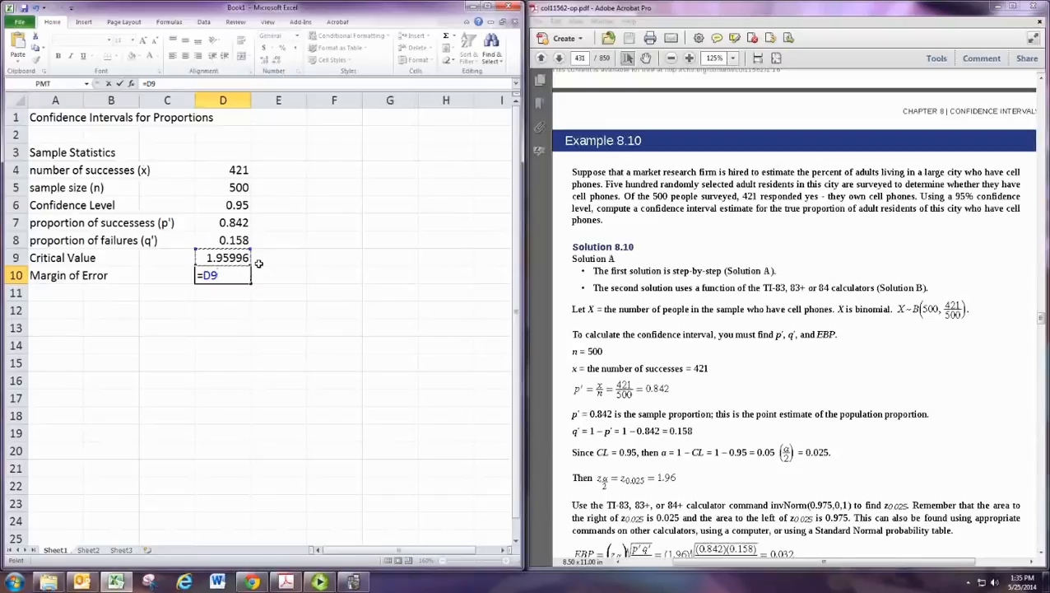
{"action": "type", "text": "*SQRT("}
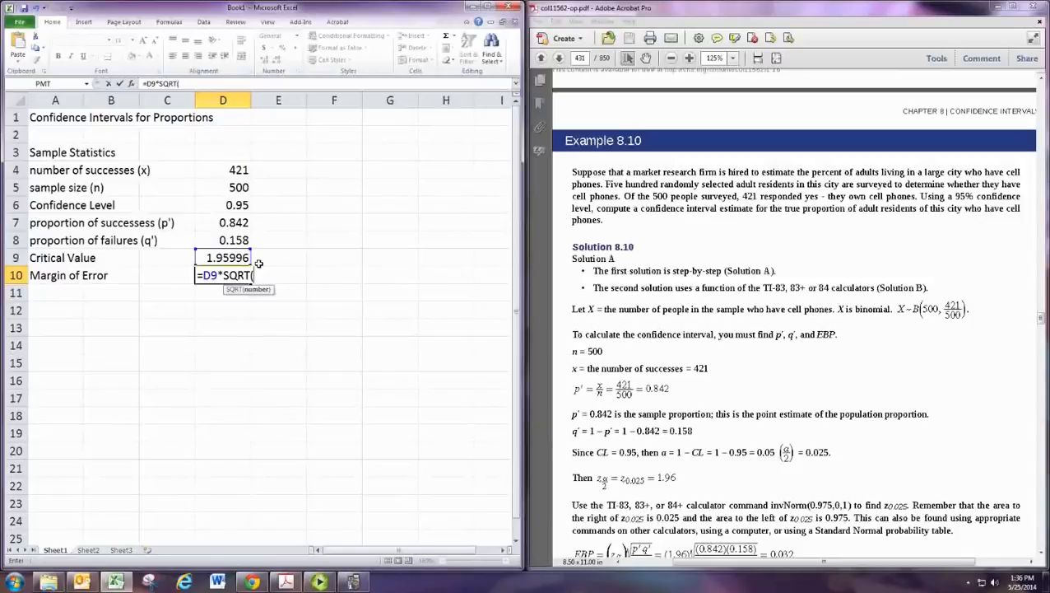
{"action": "left_click", "coordinate": [233, 222]}
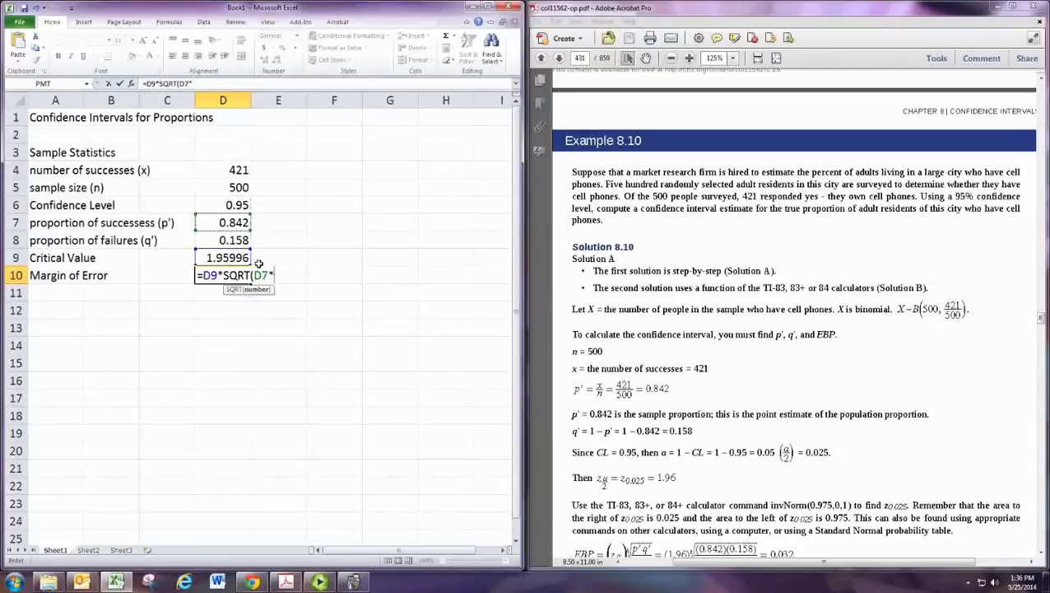
{"action": "left_click", "coordinate": [233, 240]}
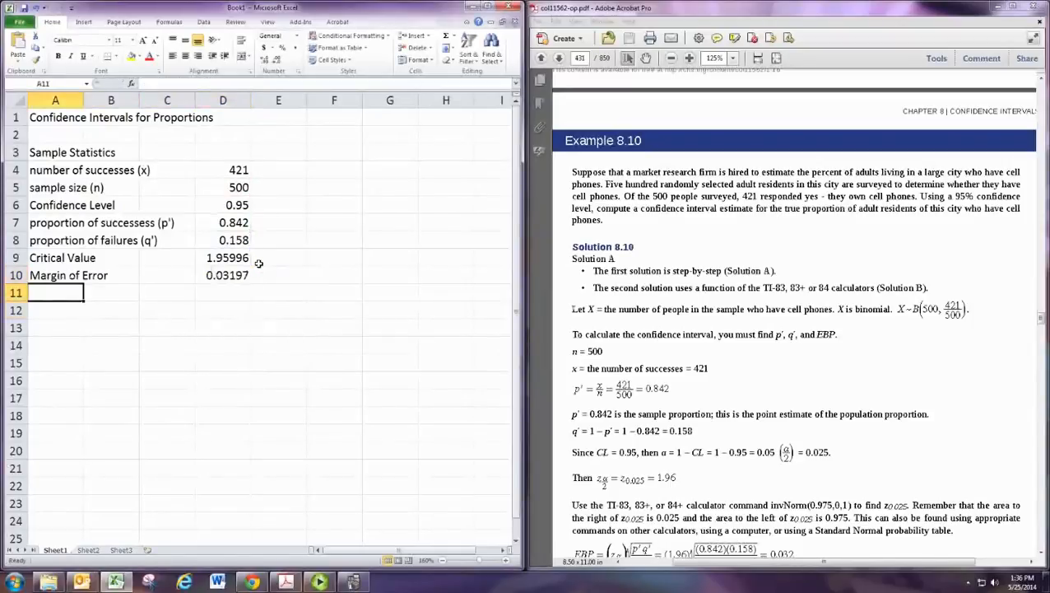
Add Confidence Interval, Lower Bound and Upper Bound rows with =D7-D10 and =D7+D10.
{"action": "type", "text": "Confidence"}
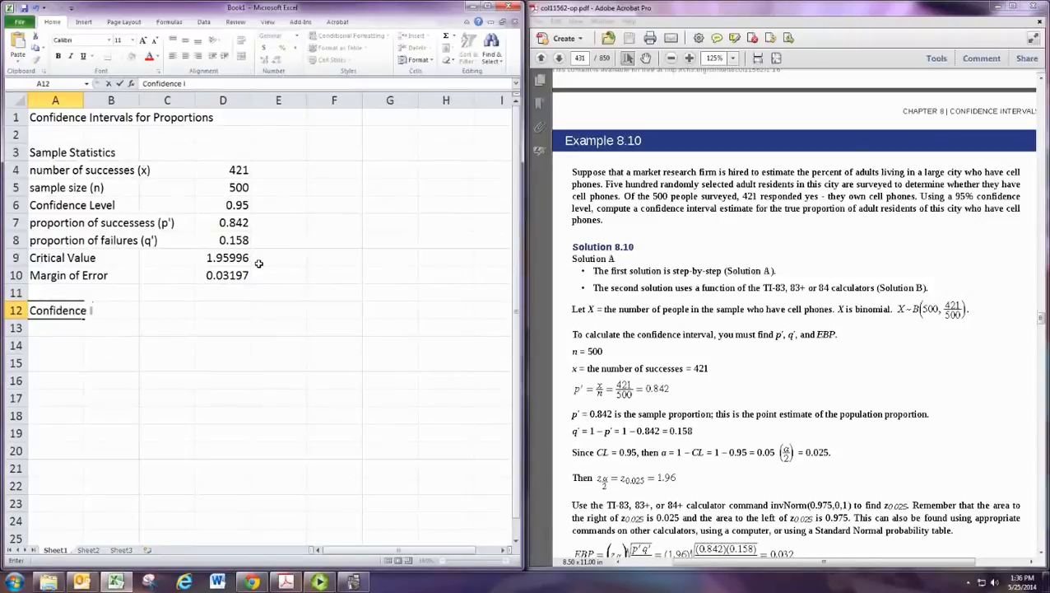
{"action": "type", "text": "Interval"}
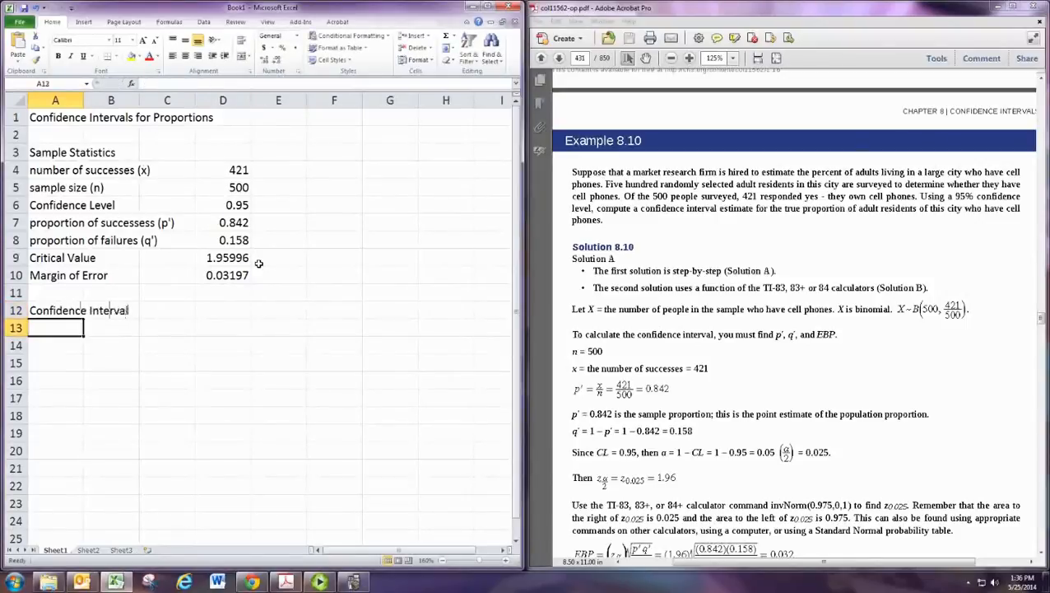
{"action": "type", "text": "Lower Bound"}
{"action": "left_click", "coordinate": [55, 345]}
{"action": "type", "text": "Upper Bound"}
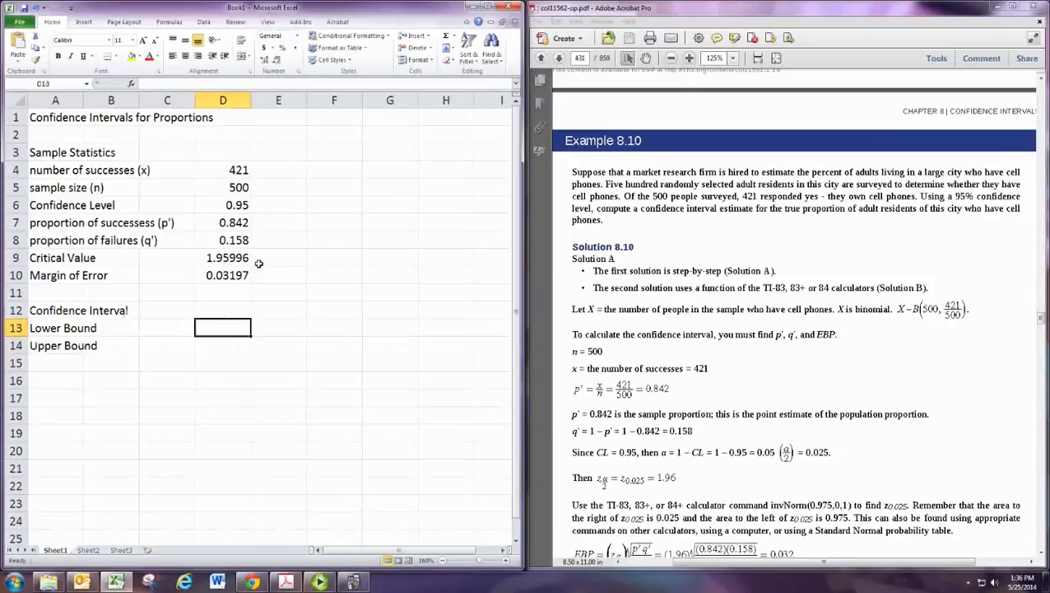
{"action": "type", "text": "=D7"}
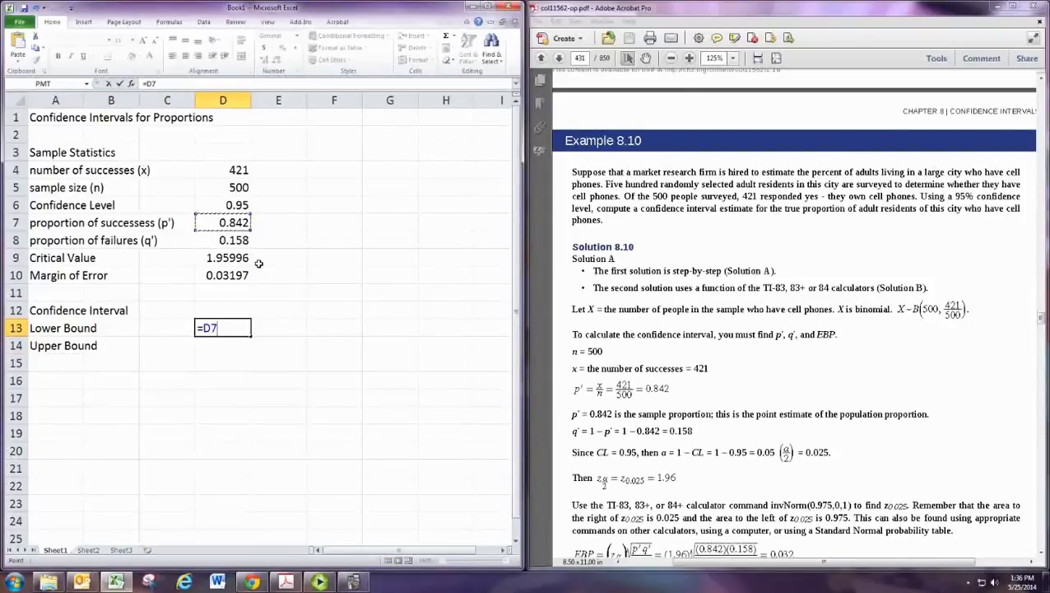
{"action": "type", "text": "-D10"}
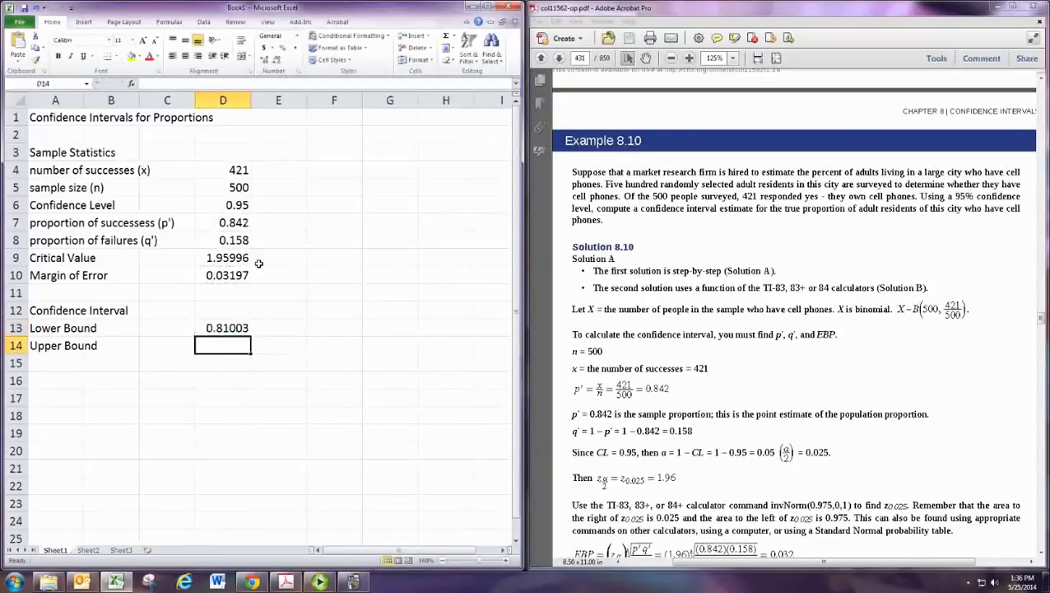
{"action": "type", "text": "=D7"}
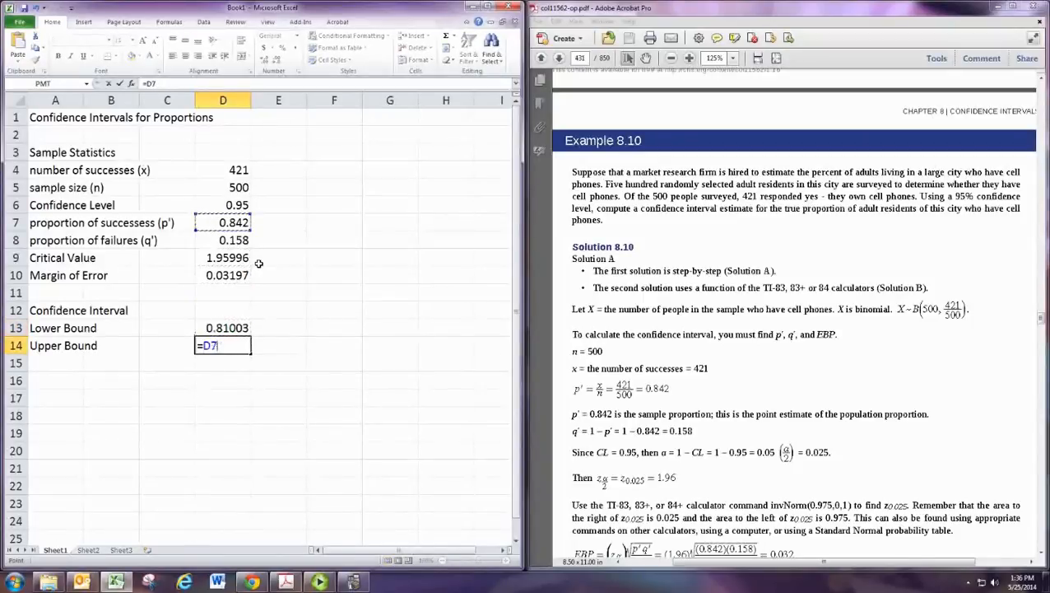
{"action": "type", "text": "+"}
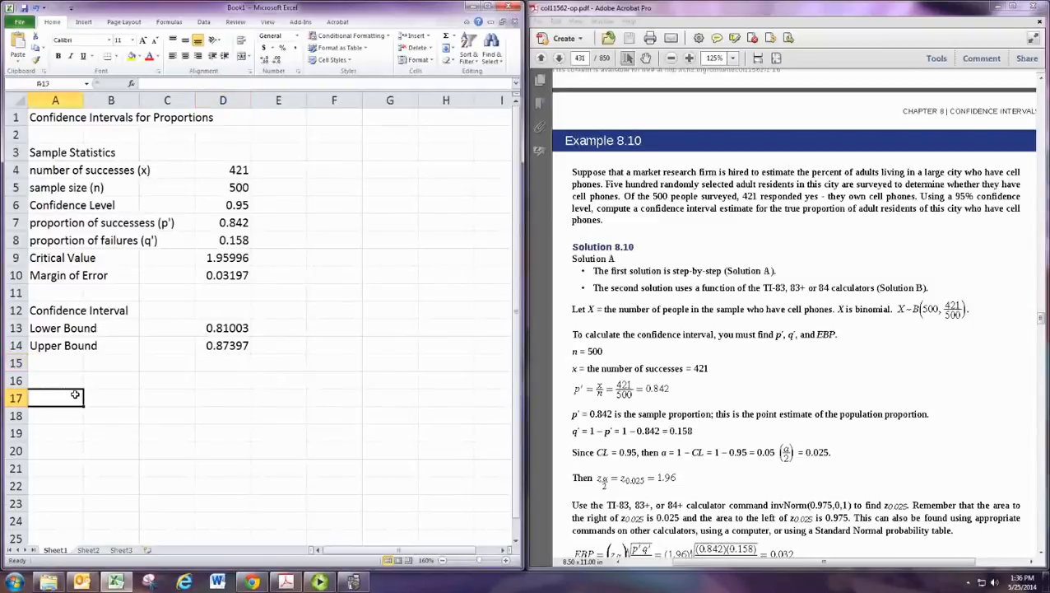
Add a Calculating Sample Size heading, paste rows 6–9 below, and clear D19:D20.
{"action": "type", "text": "Calculating"}
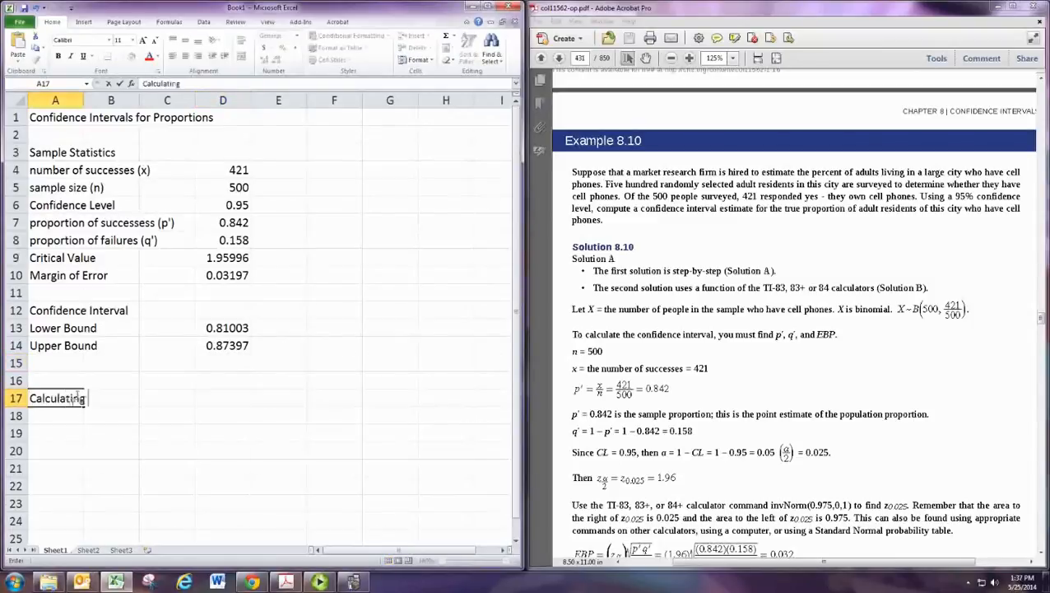
{"action": "type", "text": "Sample Size"}
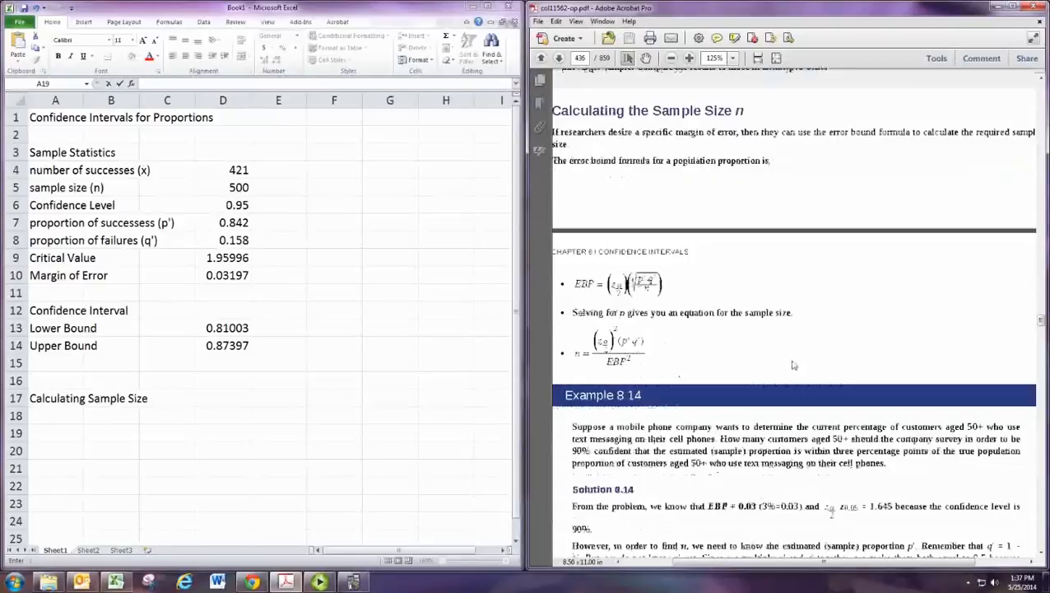
{"action": "left_click", "coordinate": [56, 415]}
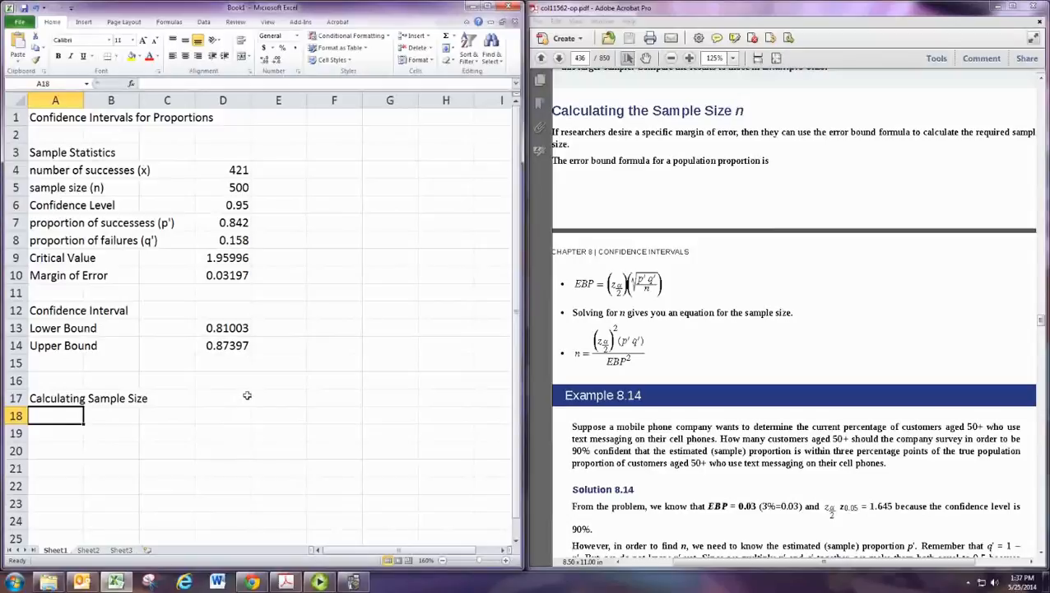
{"action": "mouse_move", "coordinate": [250, 391]}
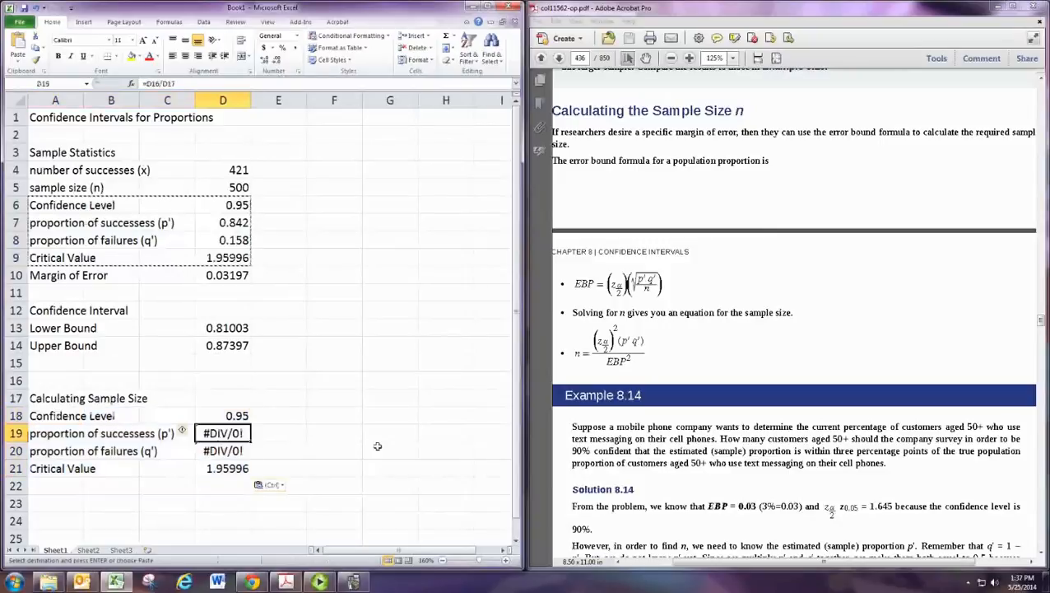
{"action": "key", "text": "Delete"}
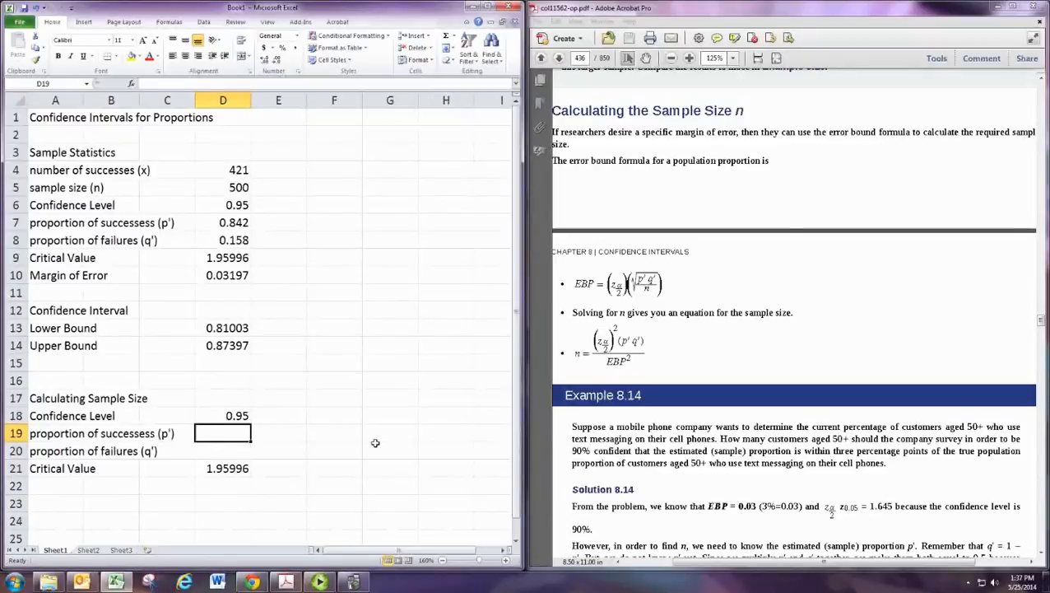
Enter 0.5 in D19 and =1-D19 in D20.
{"action": "left_click", "coordinate": [222, 451]}
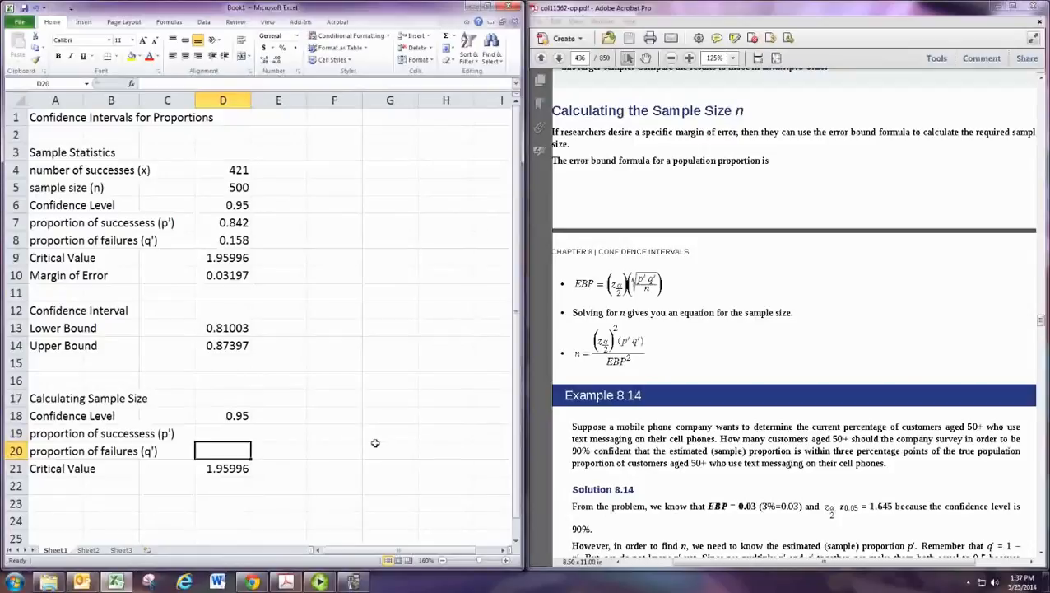
{"action": "left_click", "coordinate": [223, 433]}
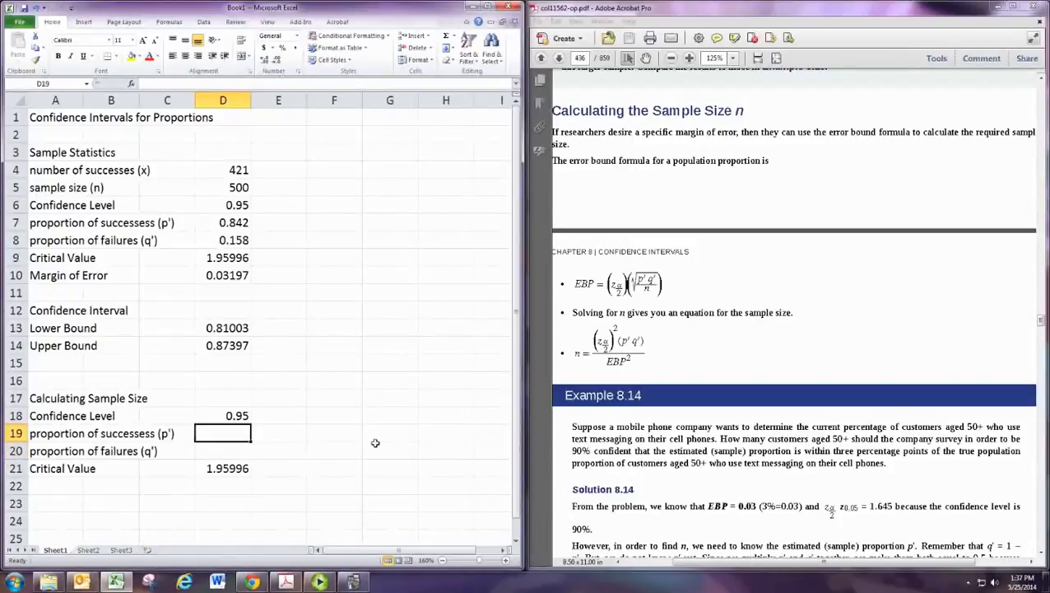
{"action": "type", "text": "0.5"}
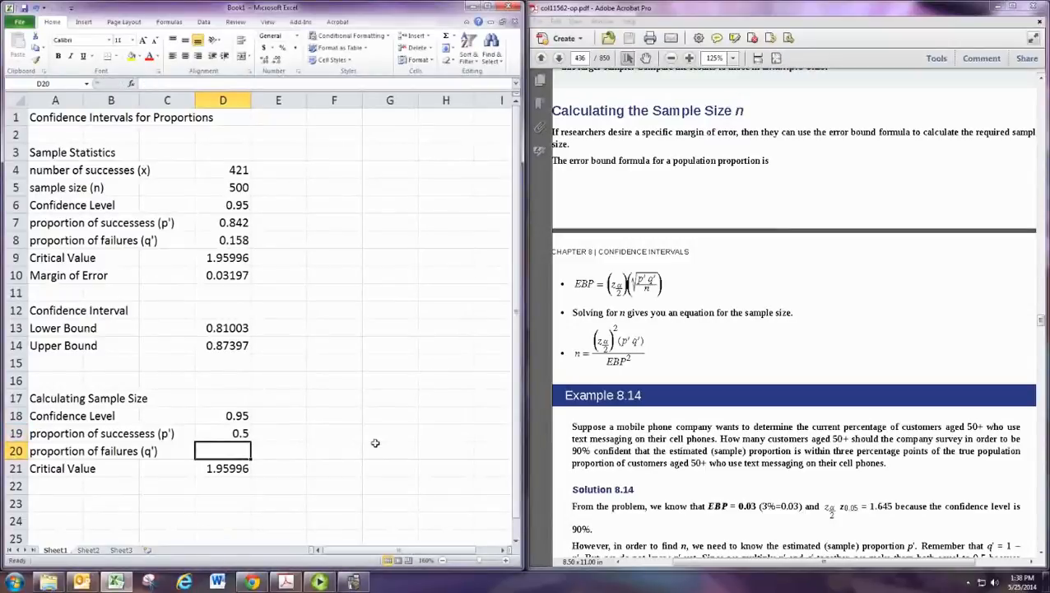
{"action": "type", "text": "=1-"}
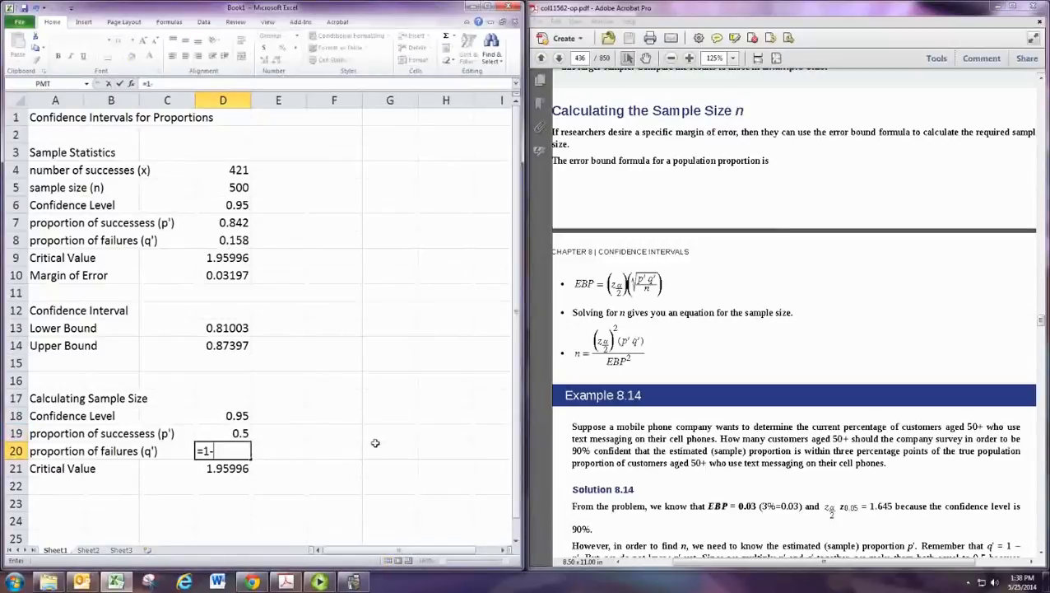
{"action": "key", "text": "Enter"}
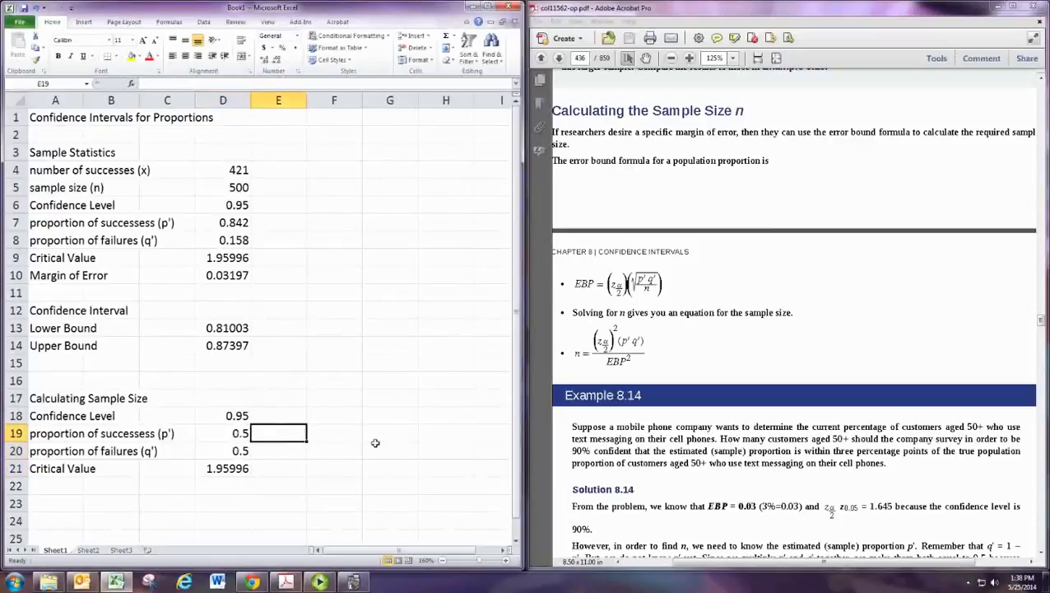
Add the note '<- Use previous estimate or 0.5 when not available' in E19.
{"action": "type", "text": "<- Use previous estimate or 0."}
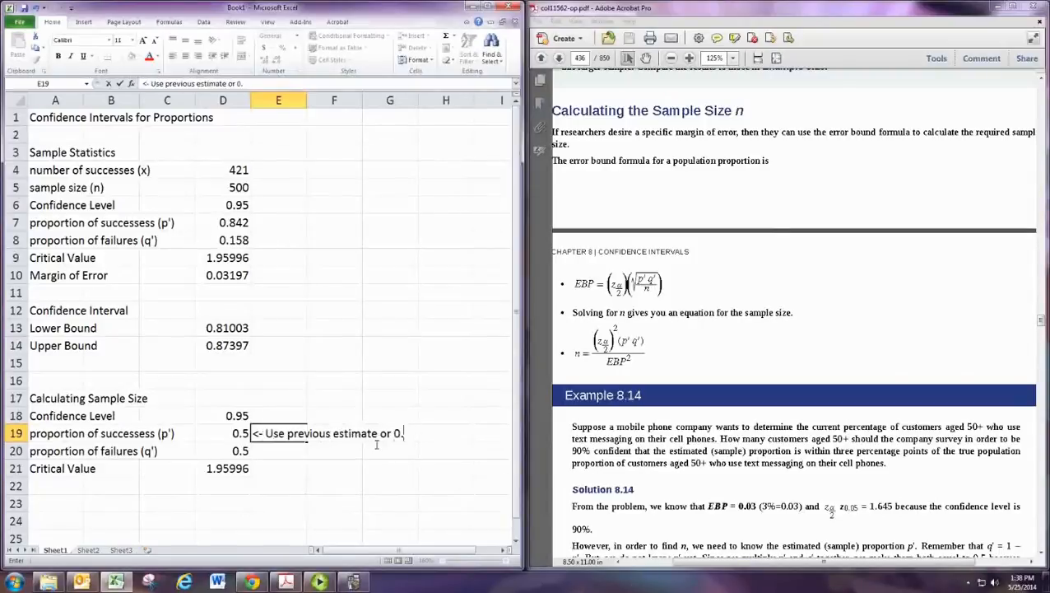
{"action": "type", "text": "when not available"}
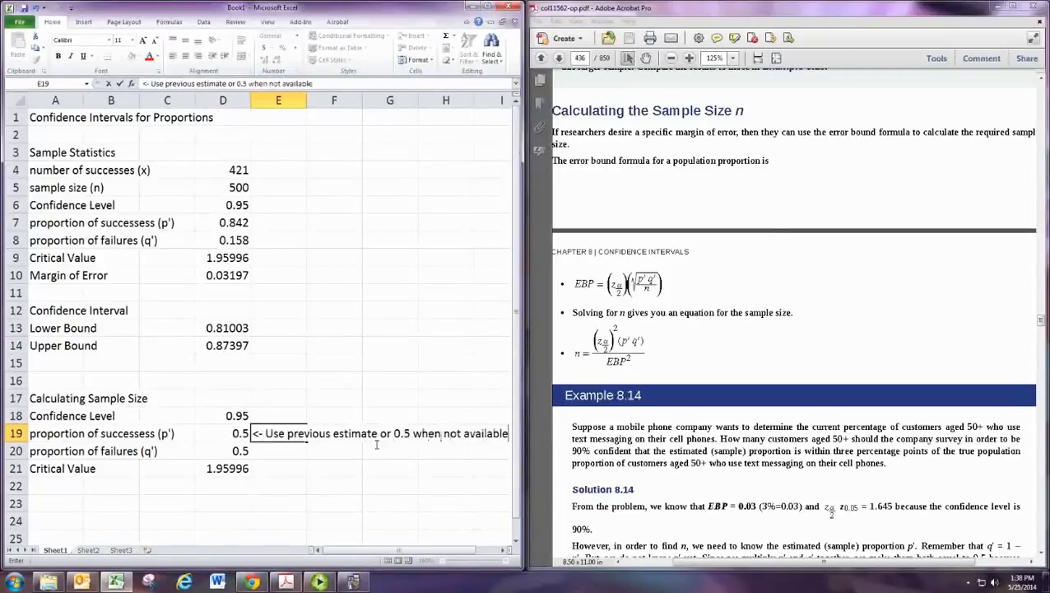
{"action": "left_click", "coordinate": [55, 486]}
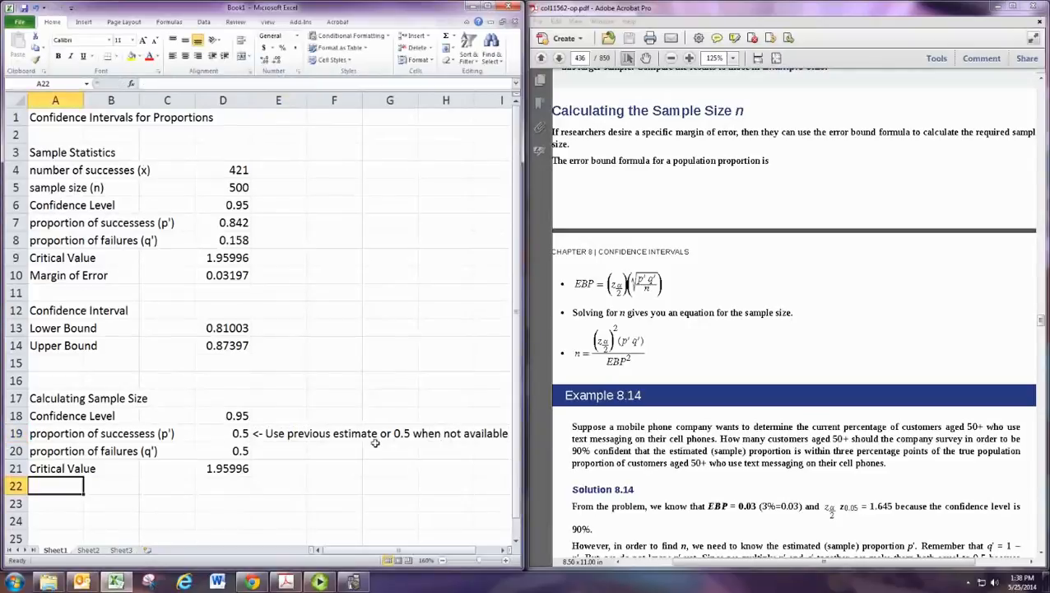
Label A22 'Margin of Error' and enter 0.03 in its D column.
{"action": "type", "text": "Sam"}
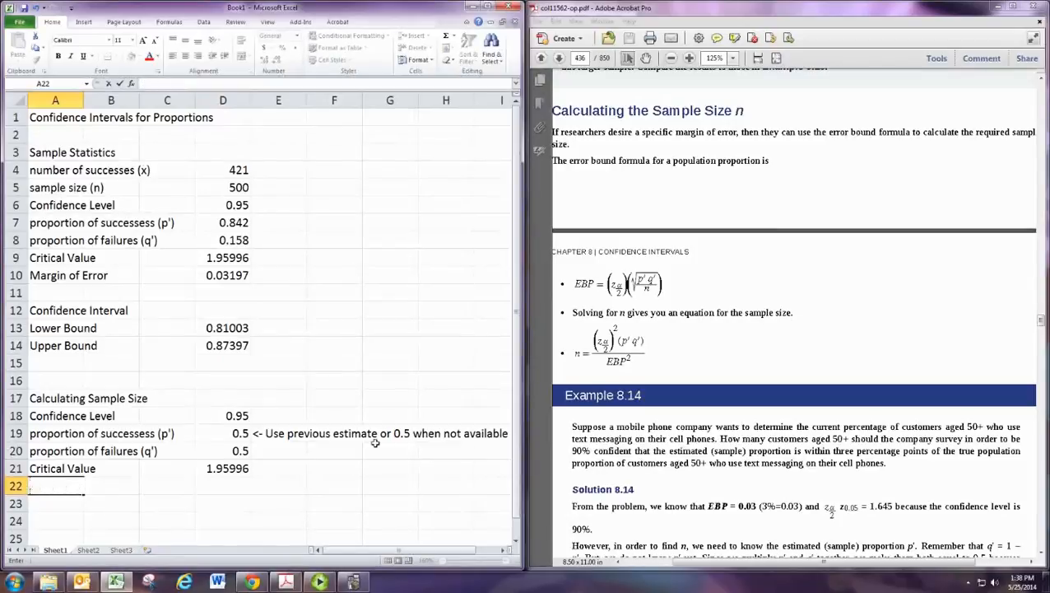
{"action": "type", "text": "Margin of Error"}
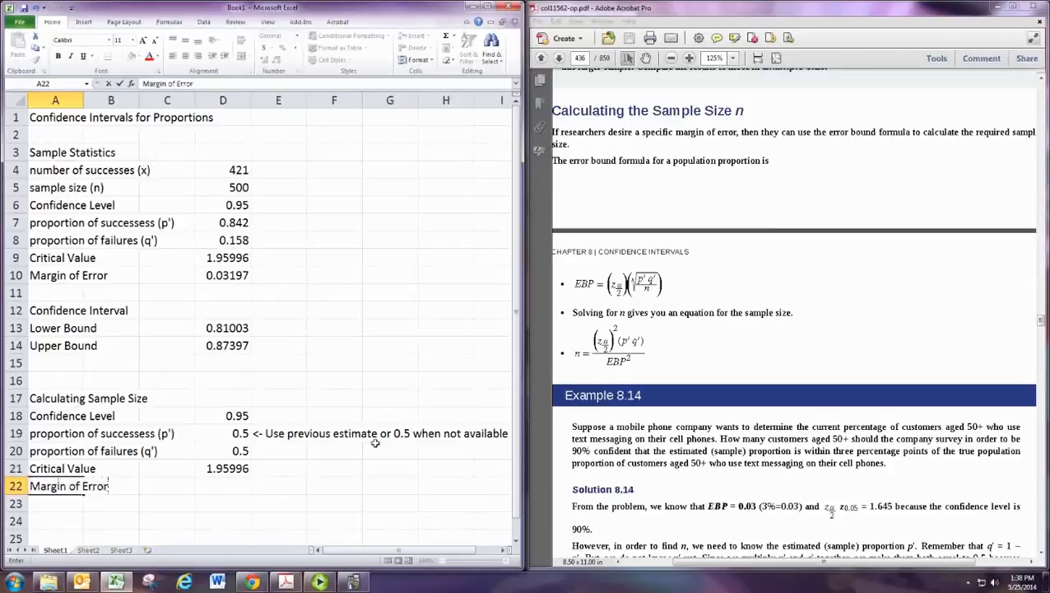
{"action": "left_click", "coordinate": [167, 486]}
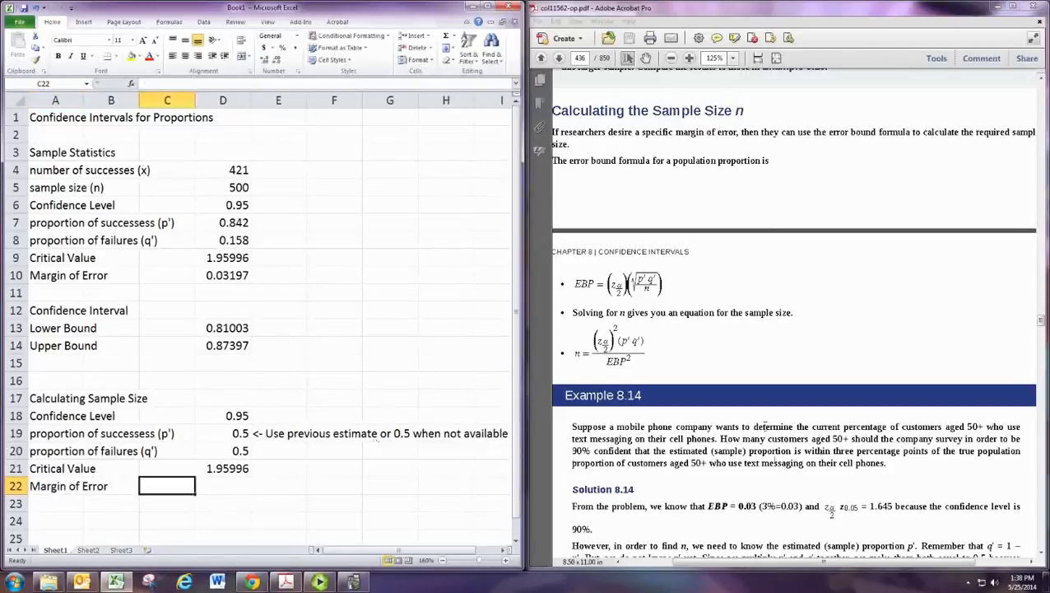
{"action": "mouse_move", "coordinate": [758, 484]}
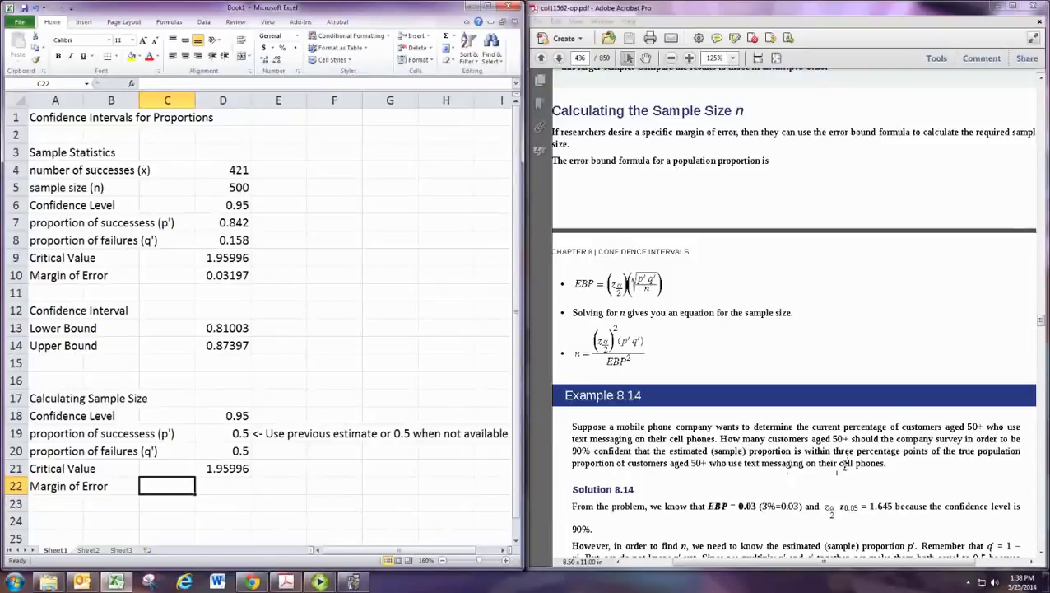
{"action": "type", "text": "0.03"}
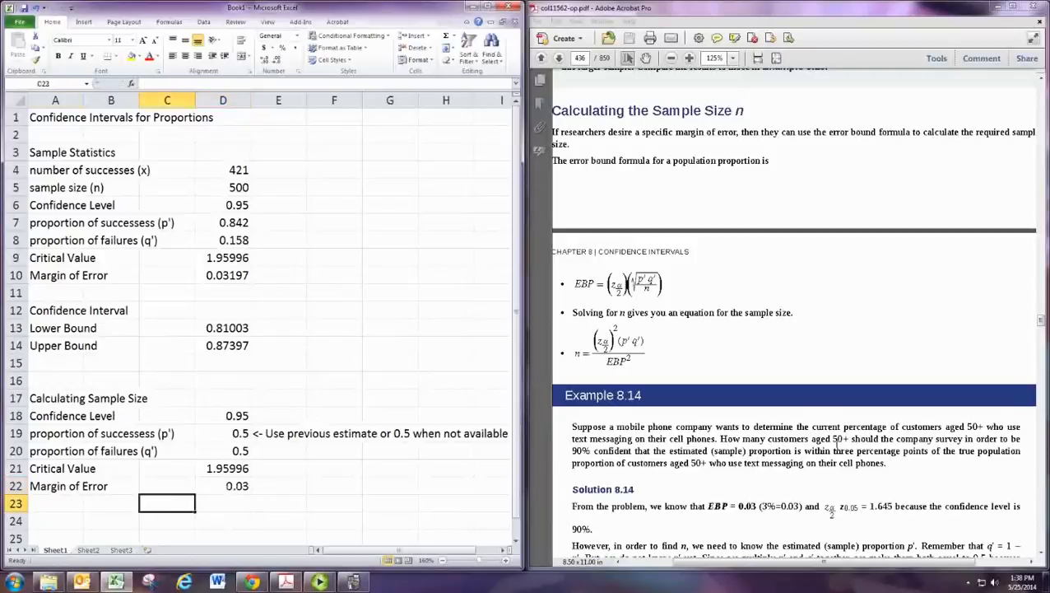
{"action": "left_click", "coordinate": [56, 503]}
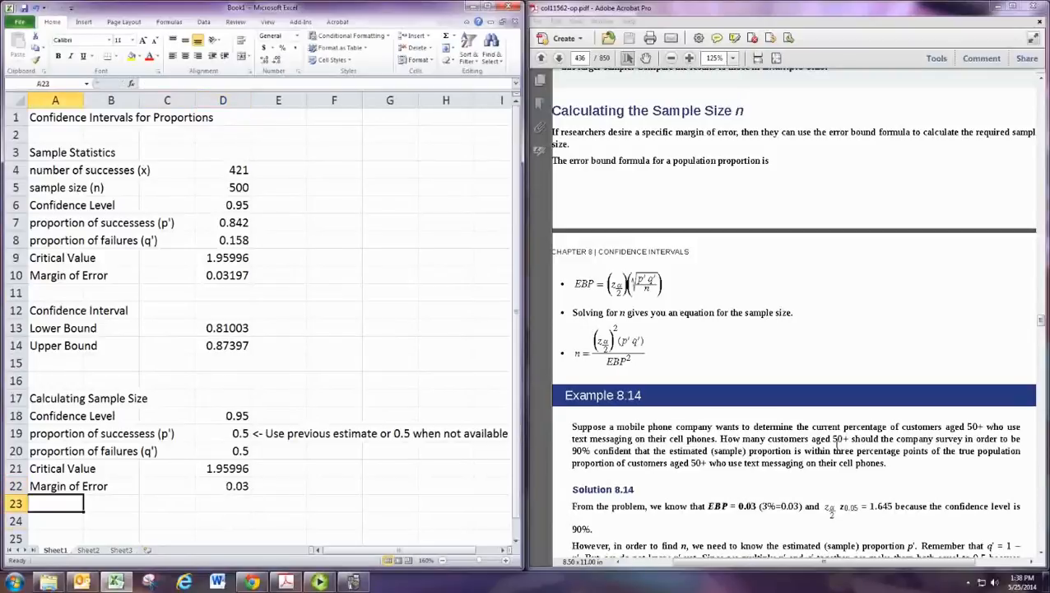
Label A24 'Sample Size' and enter =ROUNDUP(D21^2*D19*D20/D22^2,0), yielding 1068.
{"action": "type", "text": "Sample Si"}
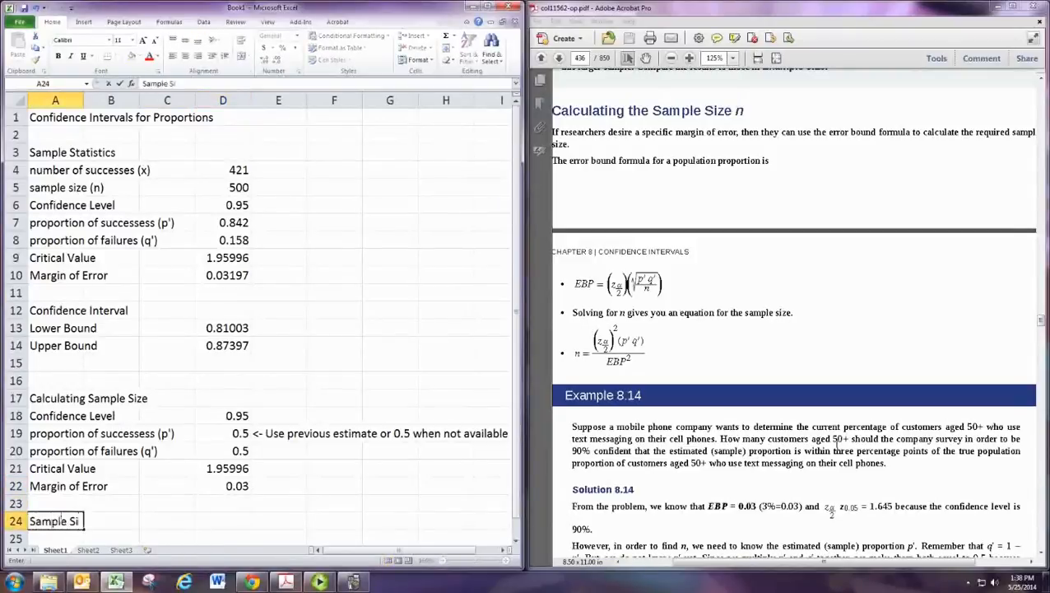
{"action": "left_click", "coordinate": [223, 520]}
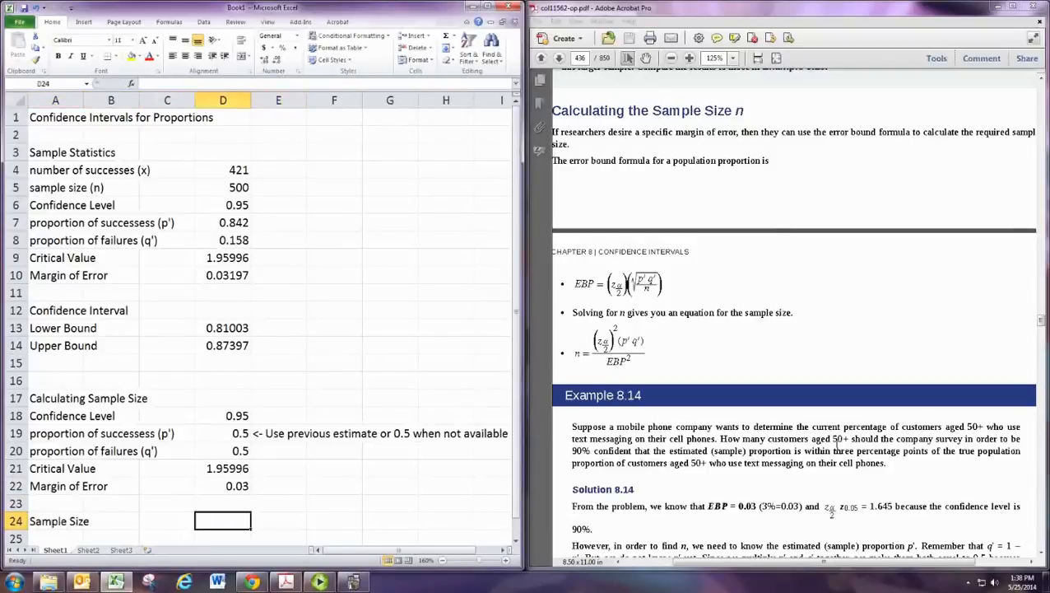
{"action": "type", "text": "="}
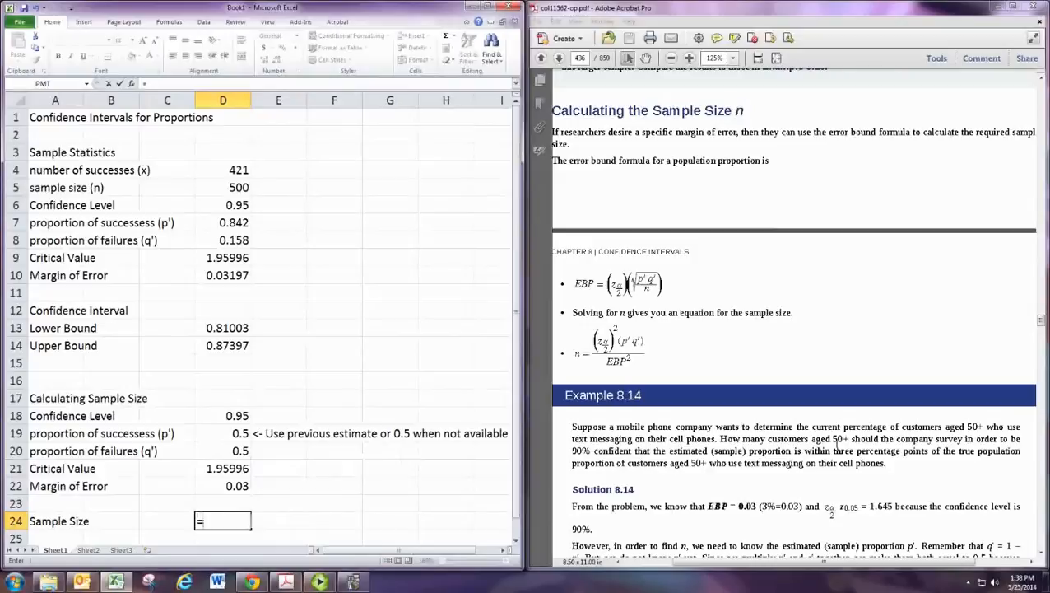
{"action": "type", "text": "=ROUNDUP("}
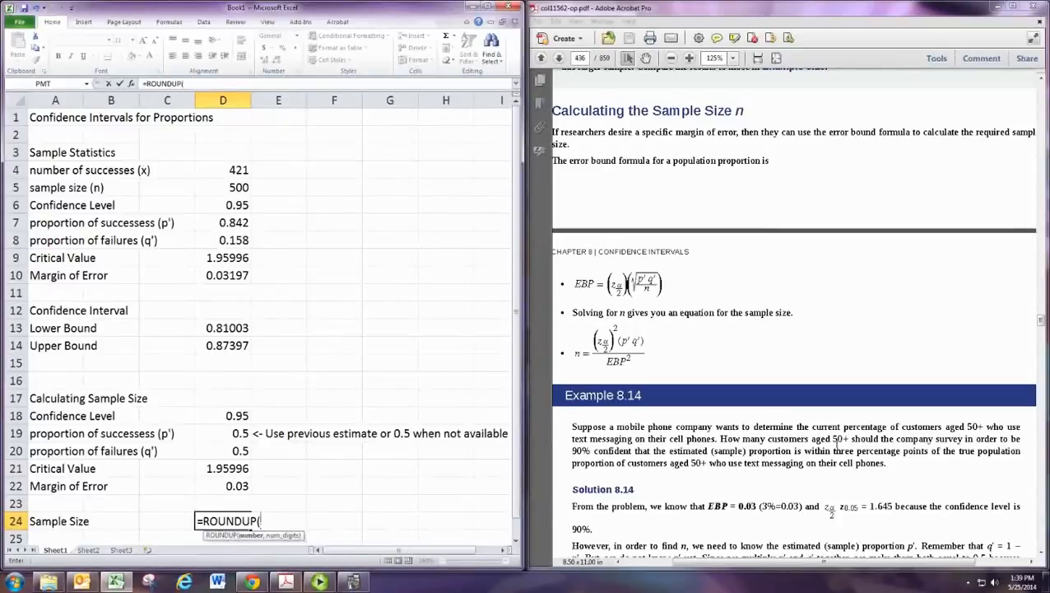
{"action": "type", "text": "D21^2(D19"}
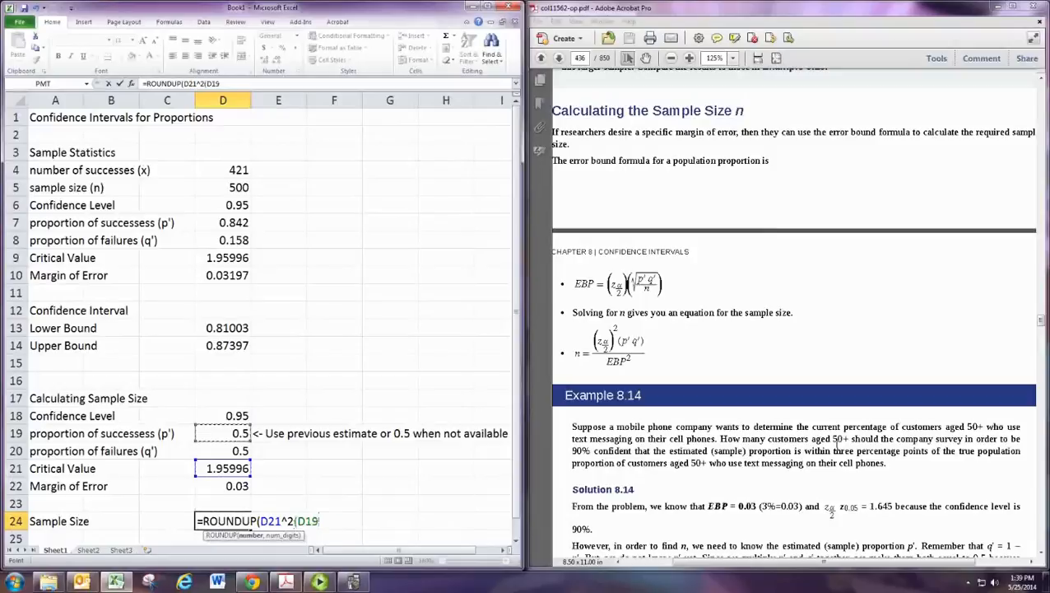
{"action": "left_click", "coordinate": [223, 450]}
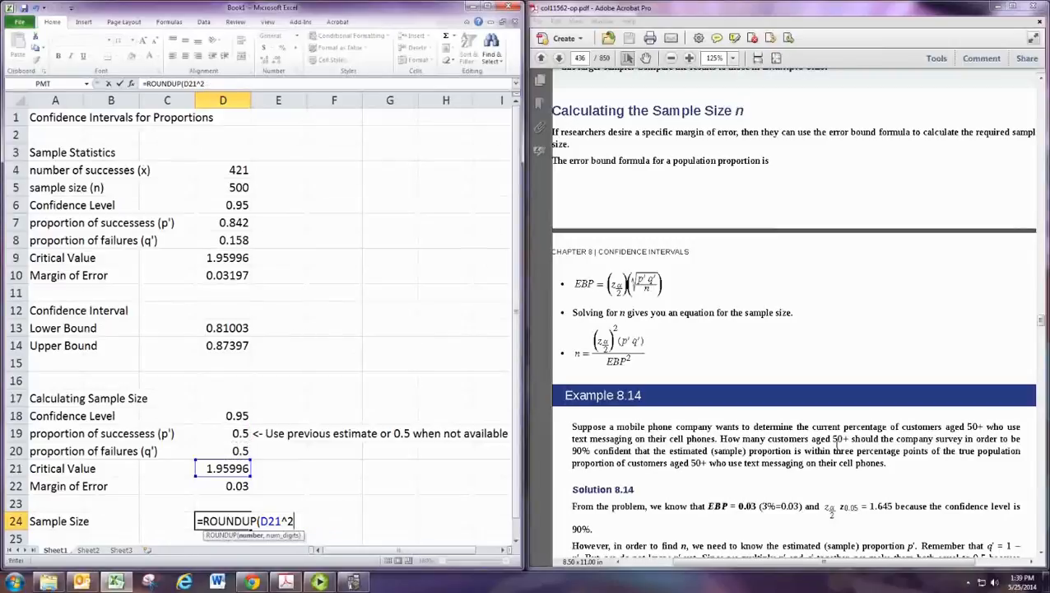
{"action": "type", "text": "*D19*D20/D22^2"}
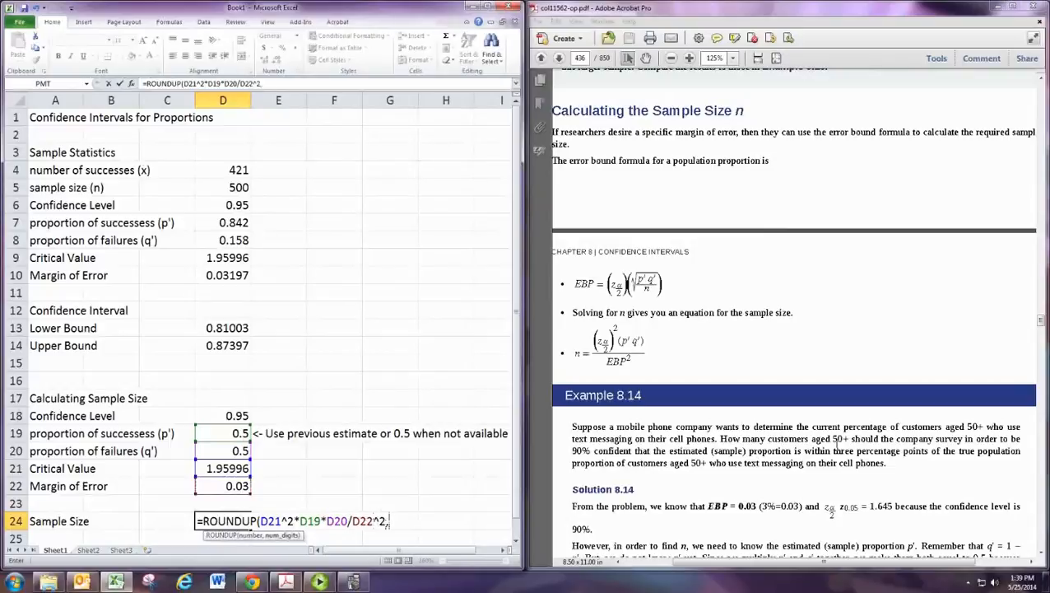
{"action": "type", "text": ",0)"}
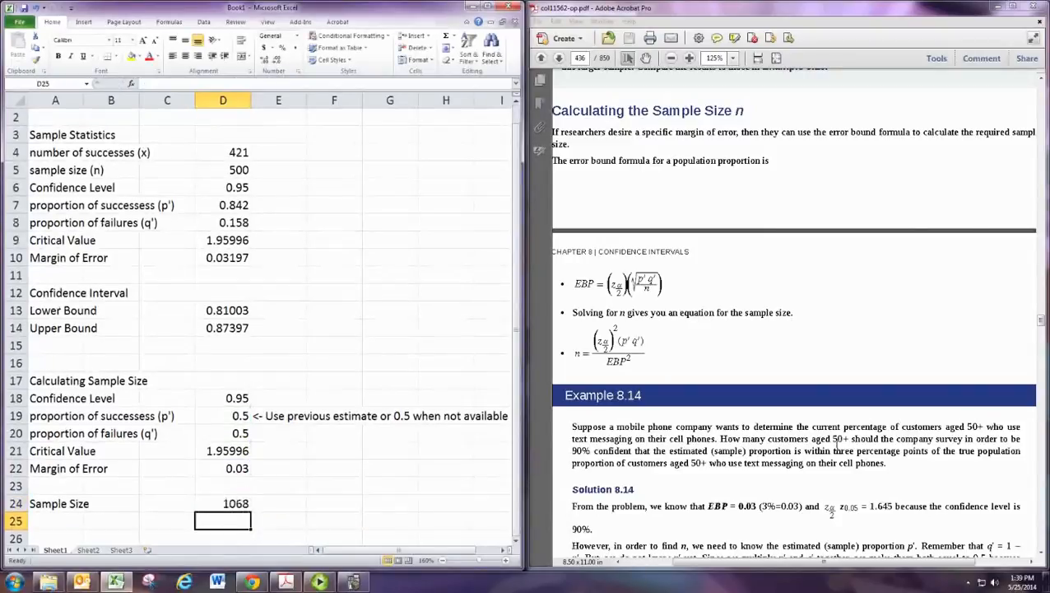
{"action": "scroll", "scroll_direction": "down", "scroll_amount": 3}
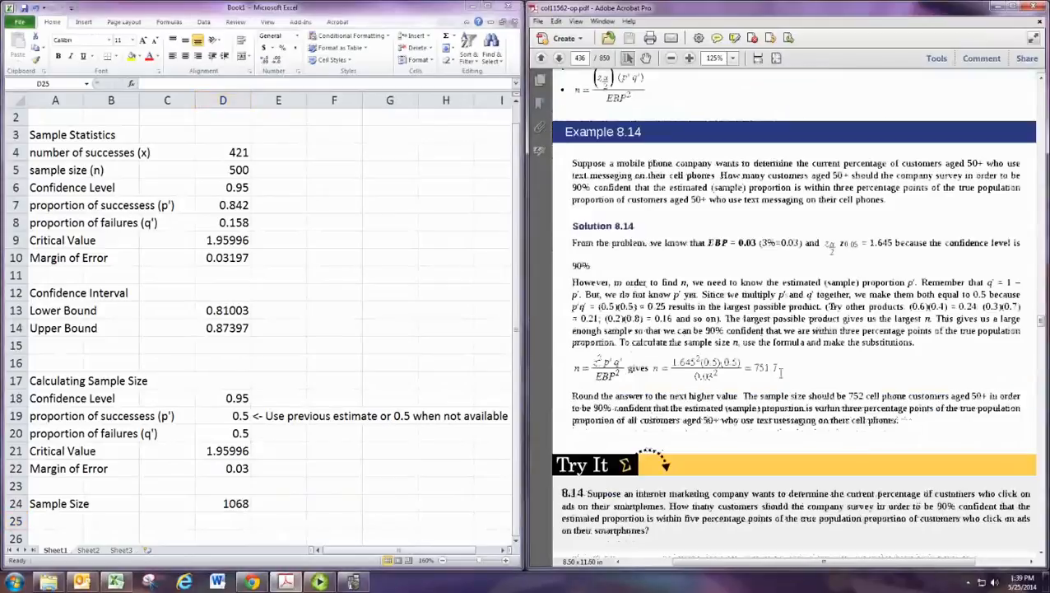